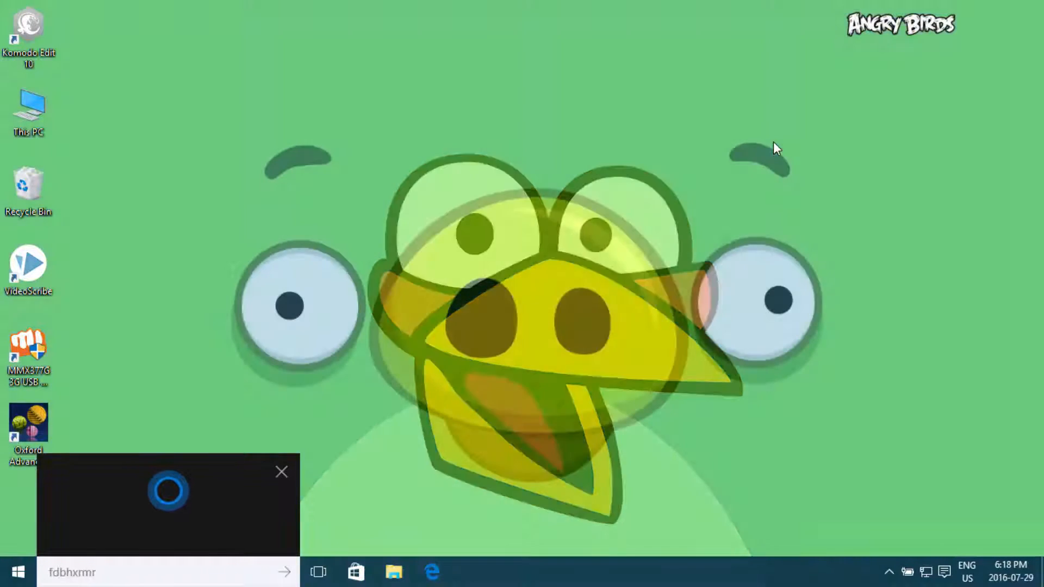
- Ask Cortana to 'open adobe photoshop' and launch Photoshop CS6
type("open adobe photoshop")
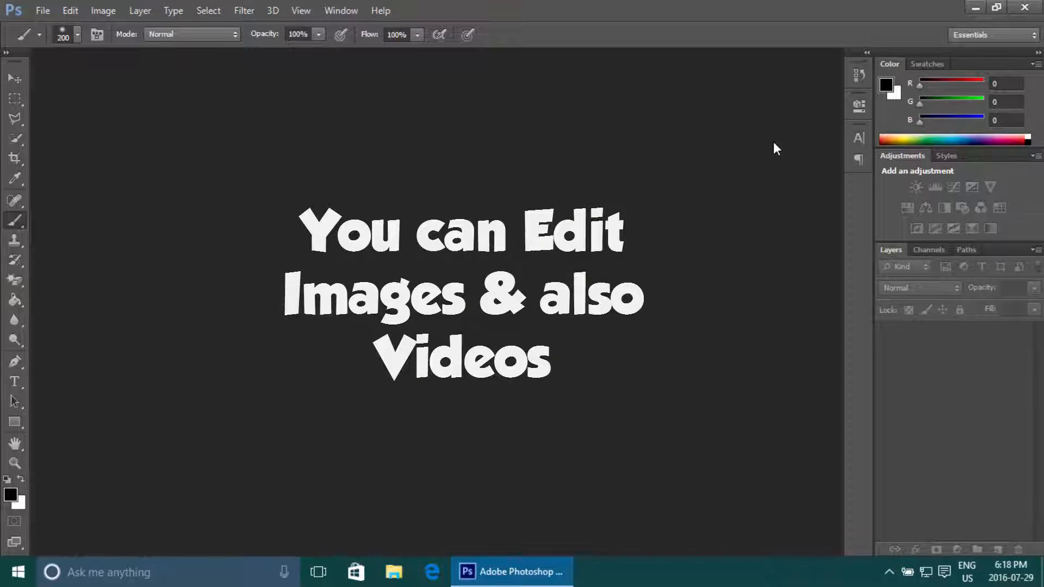
mouse_move(462, 157)
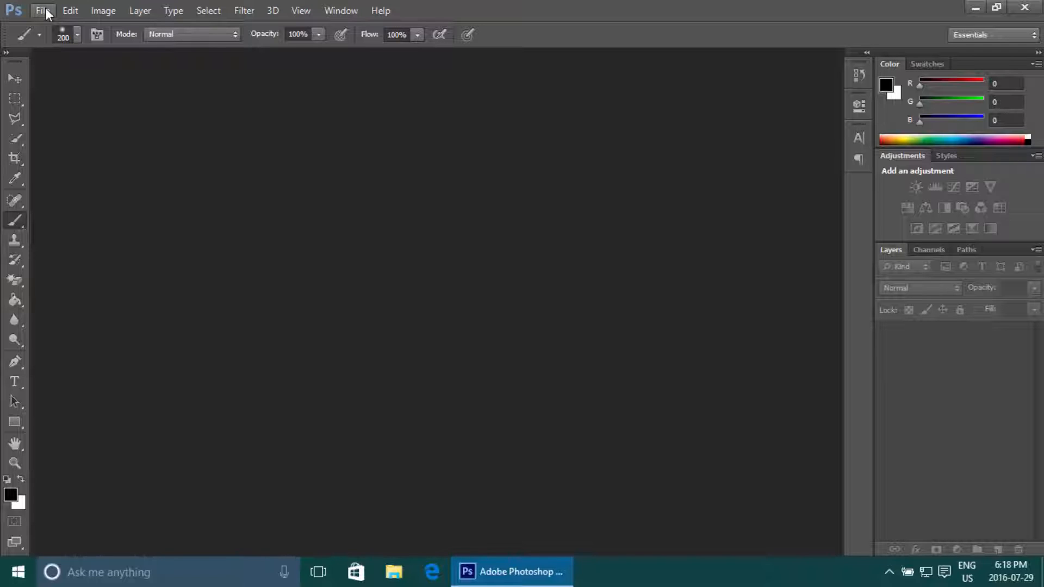
- Bring up the Open dialog from the File menu and load the 09.jpg blue globe sketch
left_click(42, 10)
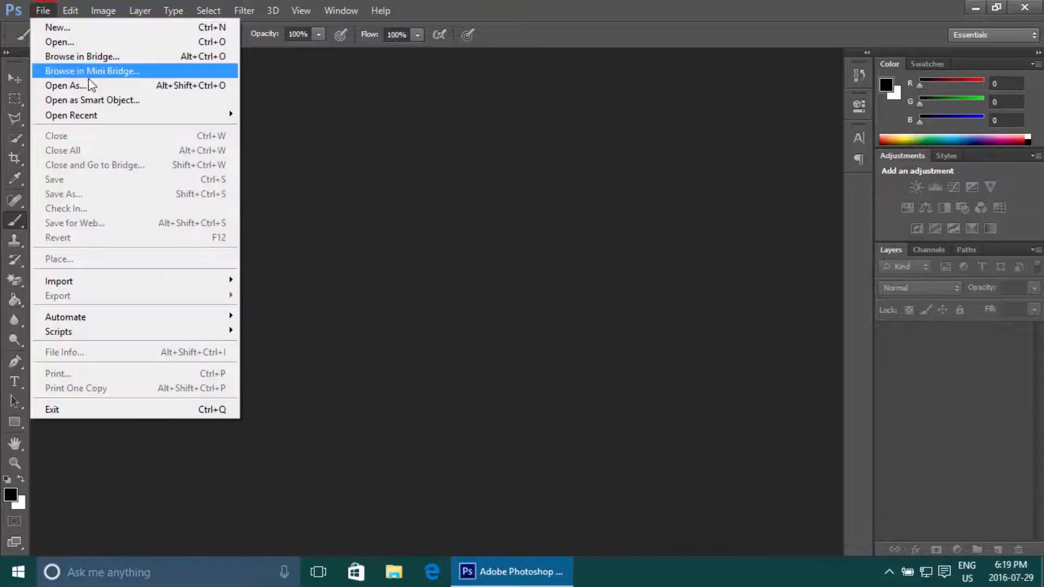
left_click(267, 325)
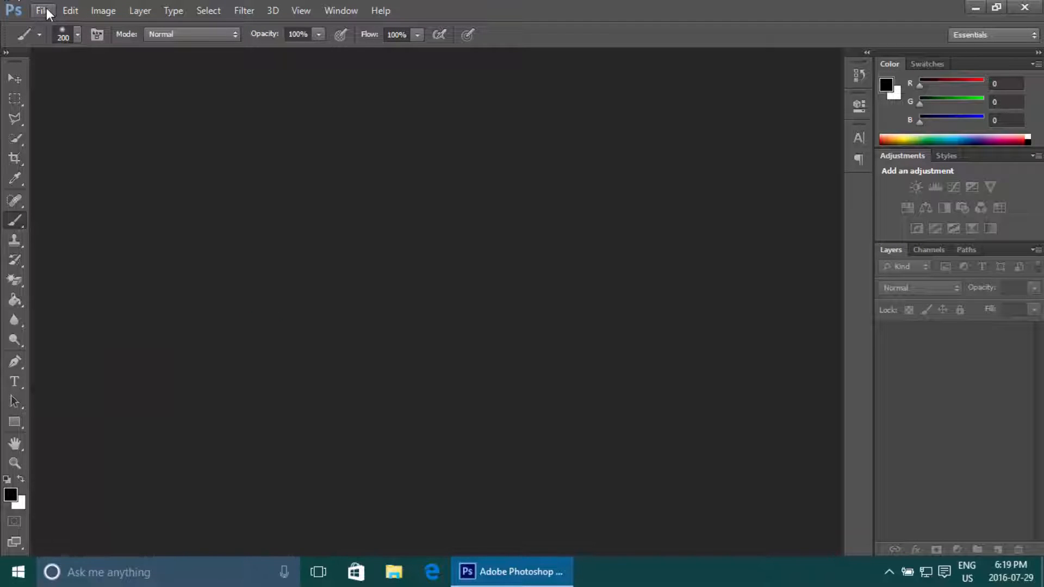
left_click(42, 9)
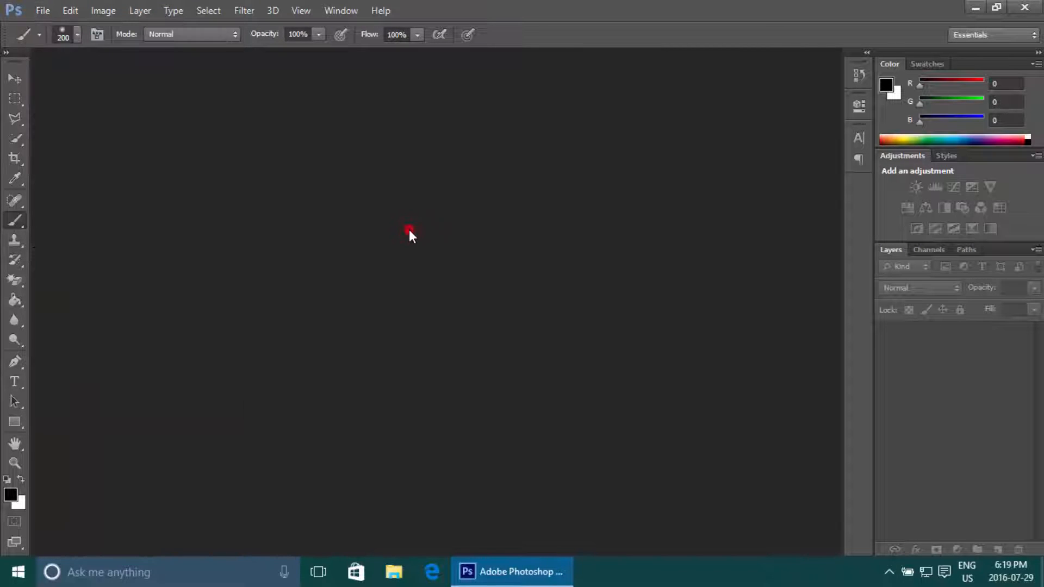
left_click(42, 10)
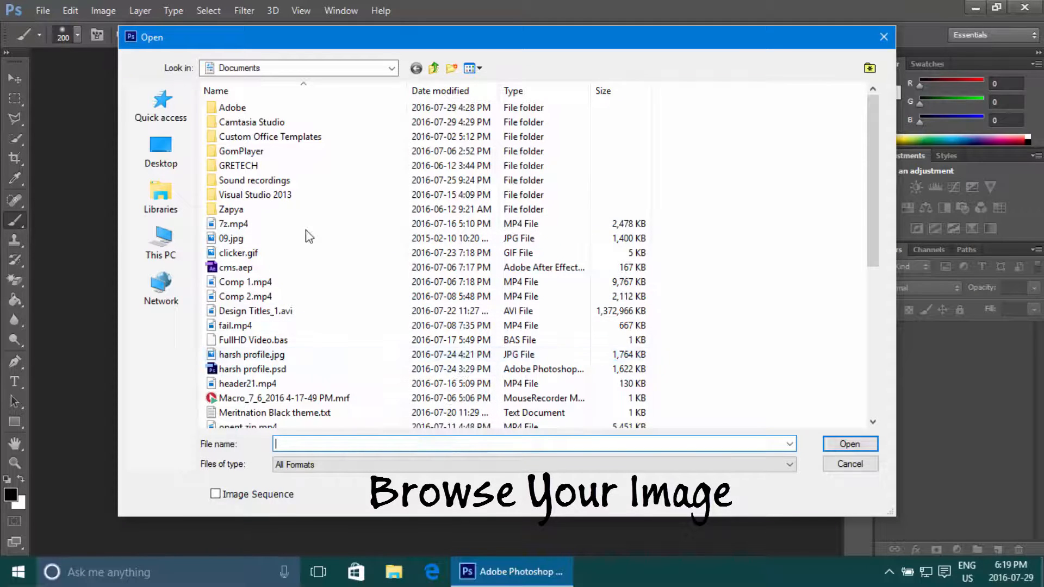
left_click(238, 252)
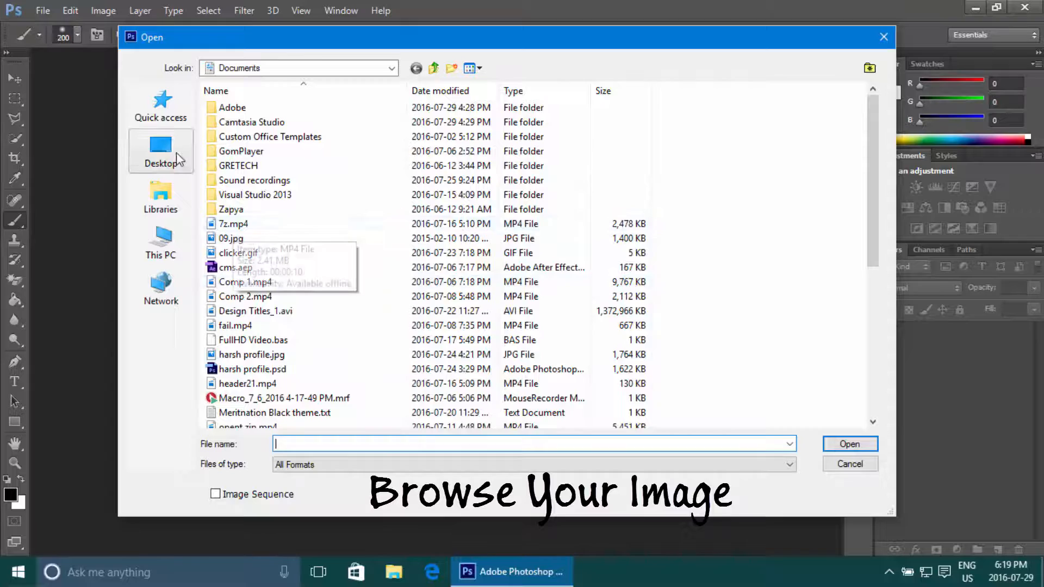
double_click(231, 238)
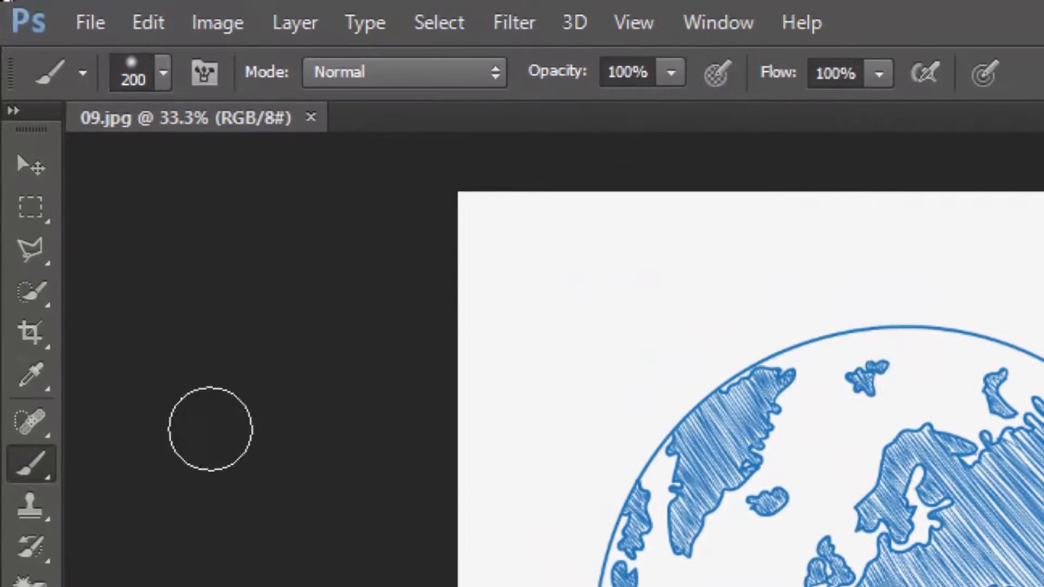
- Crop the image to a square around the globe, cutting off the credit line below
key("c")
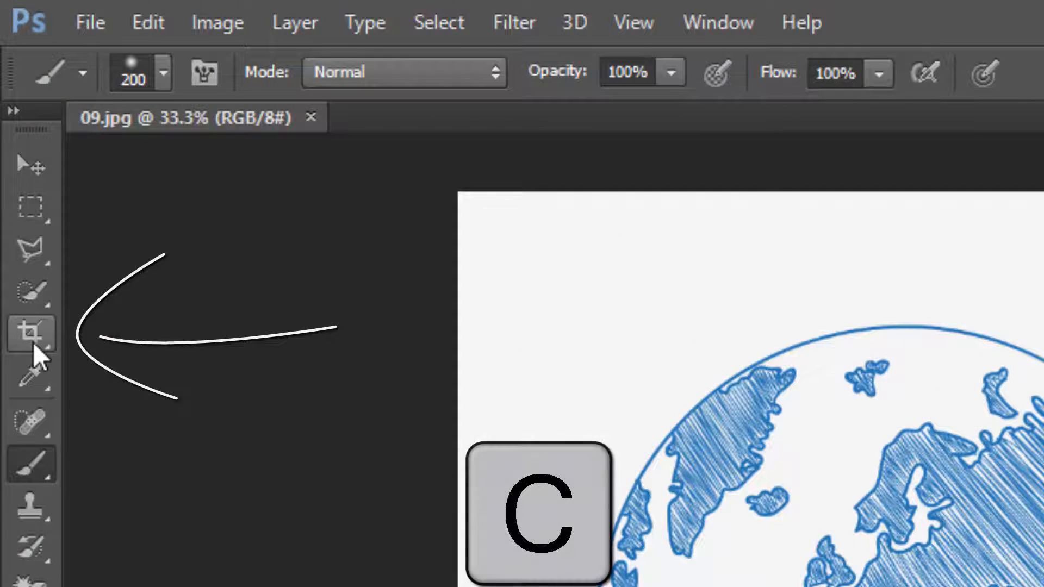
key("c")
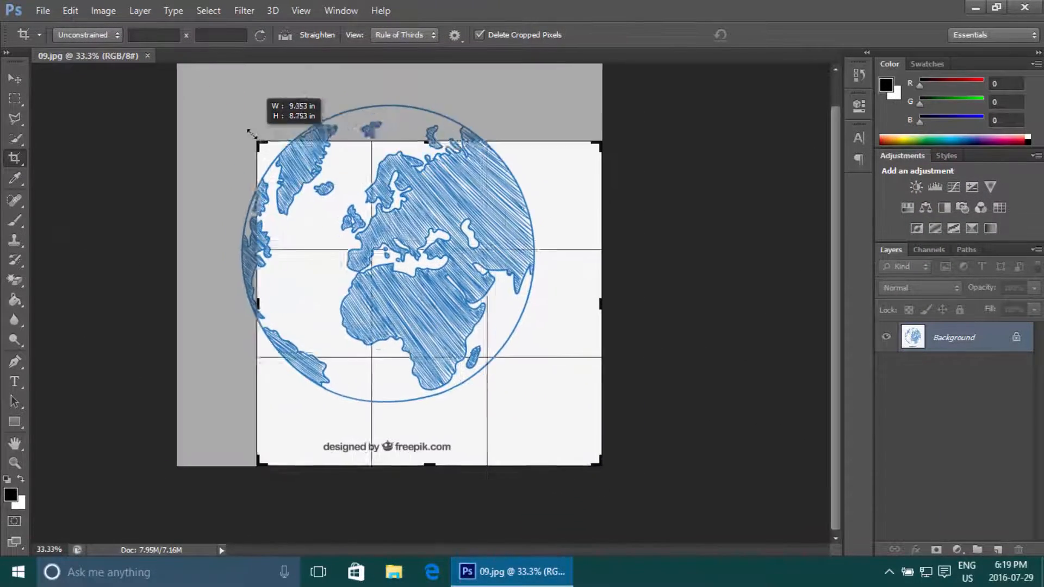
left_click_drag(253, 137, 244, 118)
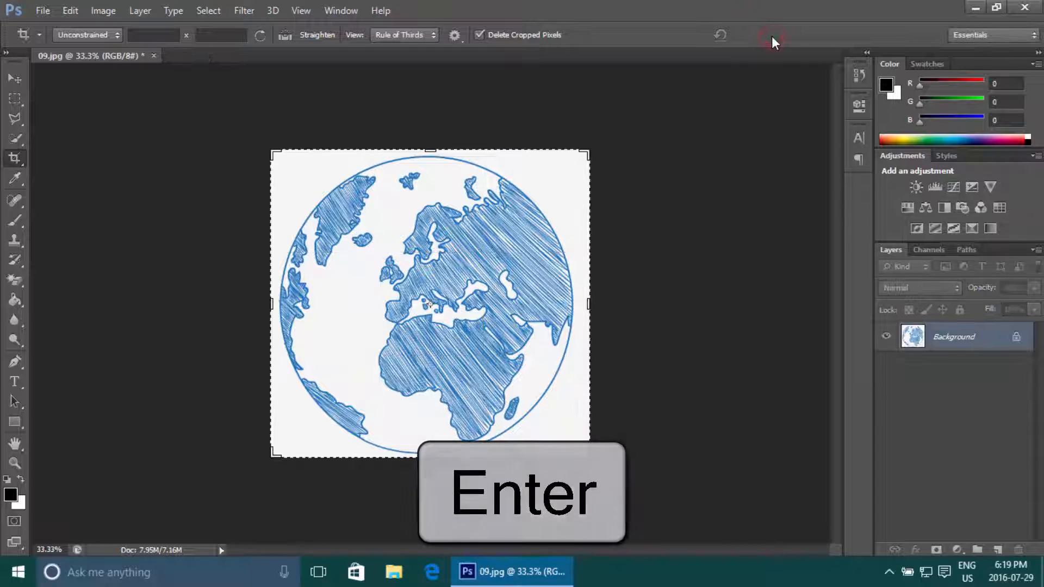
key("Enter")
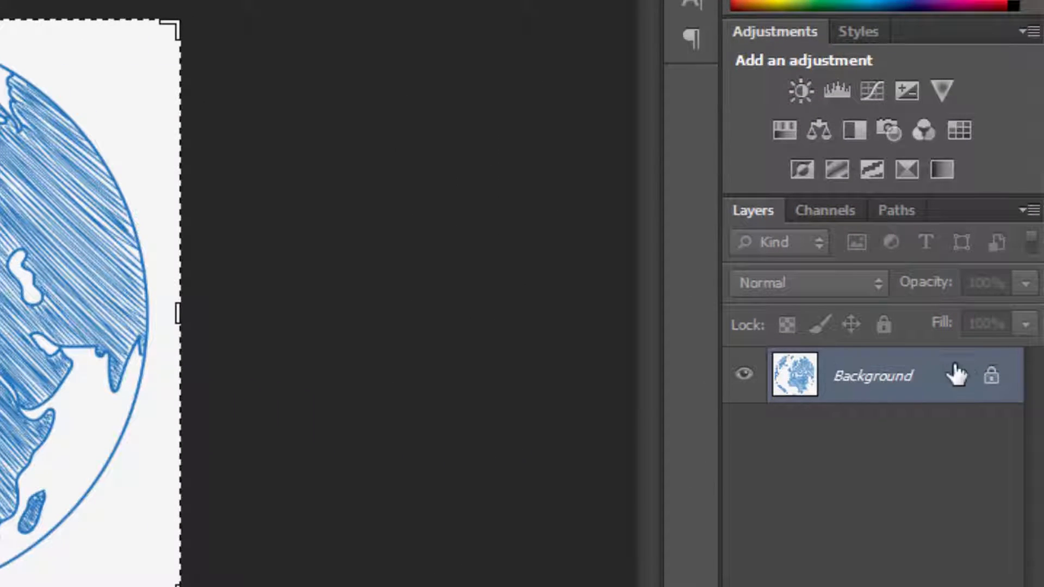
- Convert the locked Background into editable Layer 0 and test-move the globe with the Move tool
double_click(872, 375)
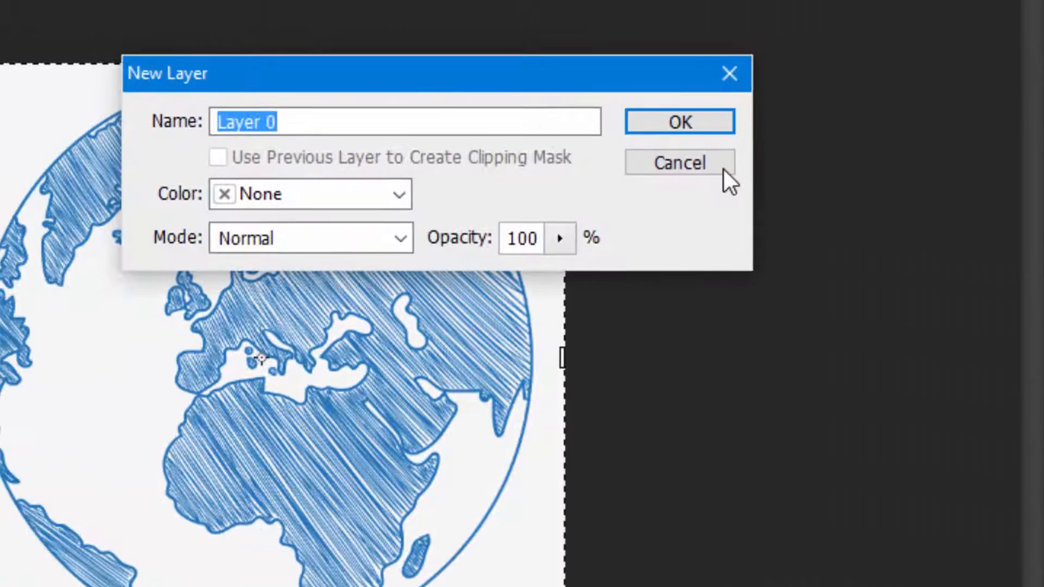
left_click(678, 121)
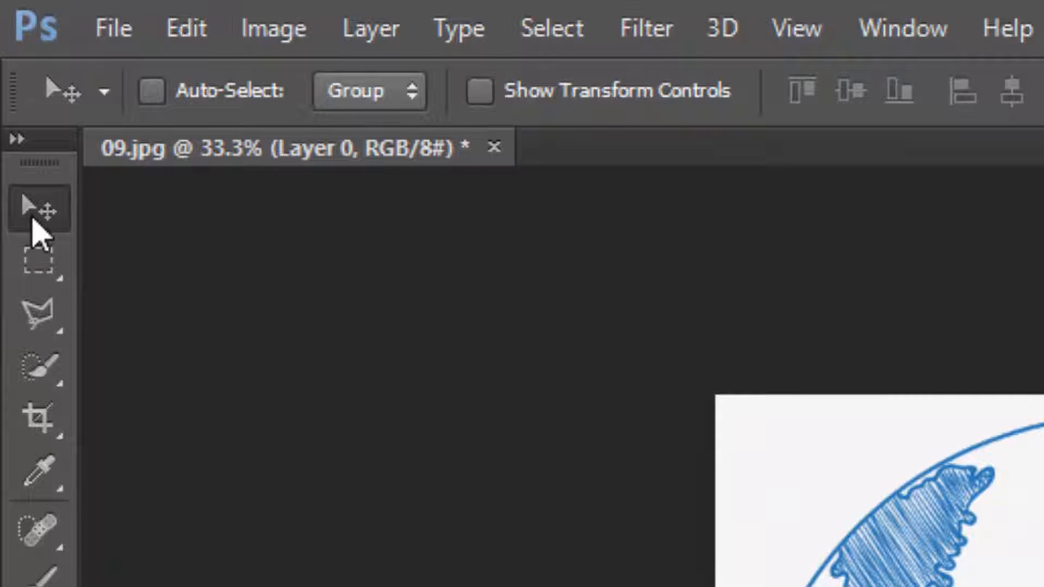
key("v")
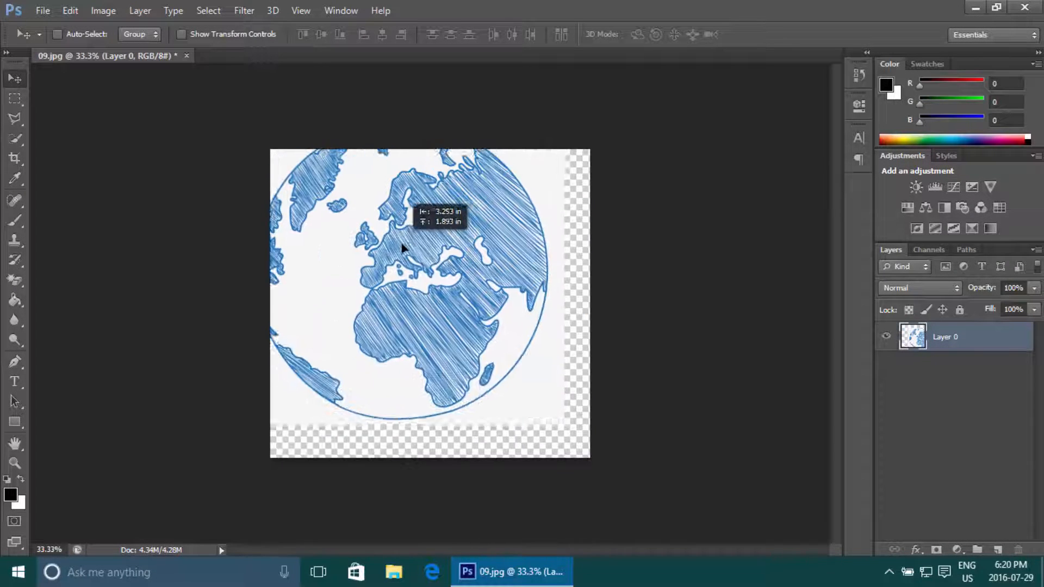
left_click_drag(399, 250, 442, 236)
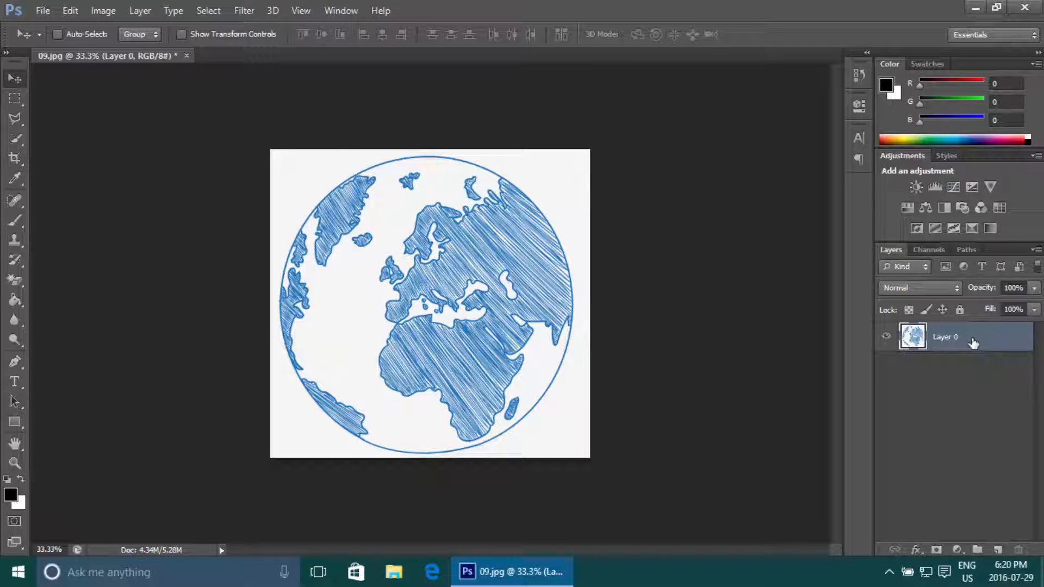
key("ctrl+alt+z")
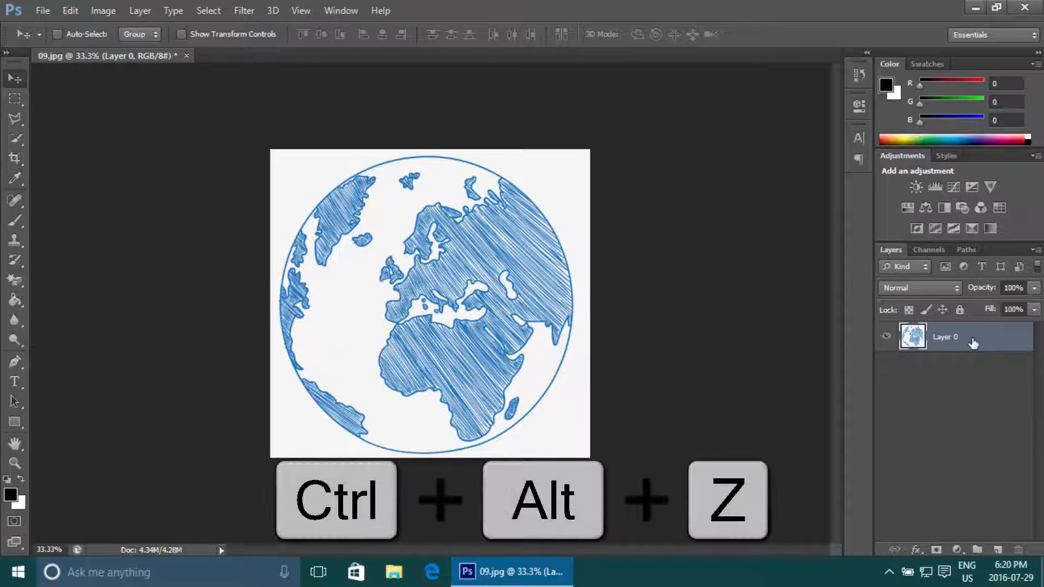
key("ctrl+alt+z")
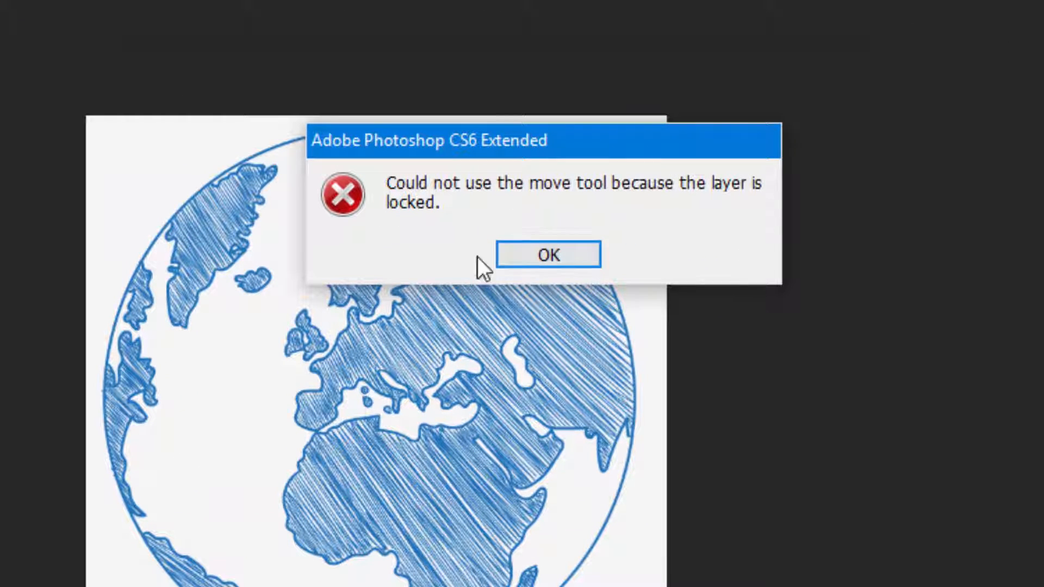
left_click(548, 255)
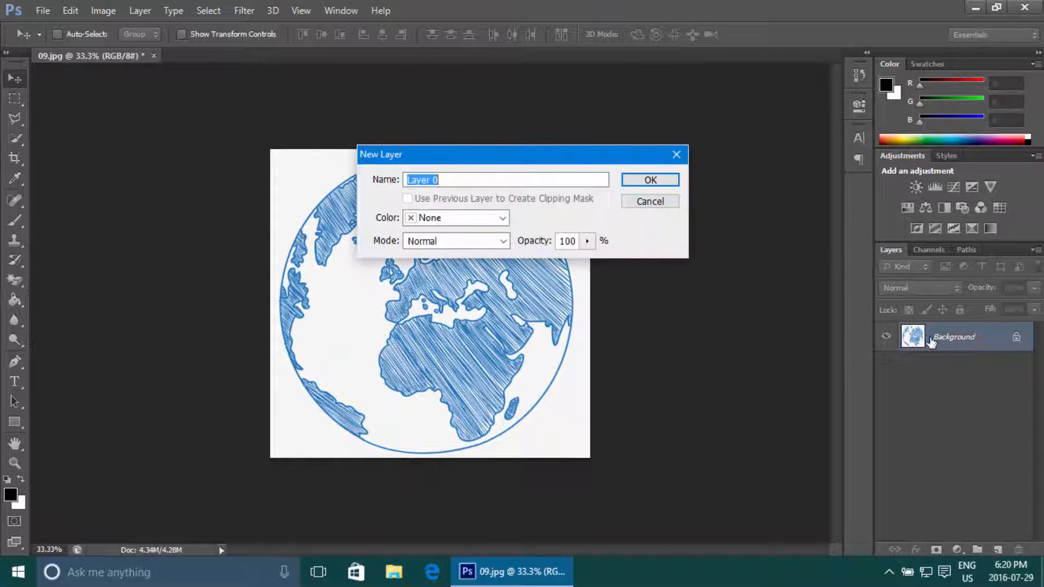
left_click(649, 179)
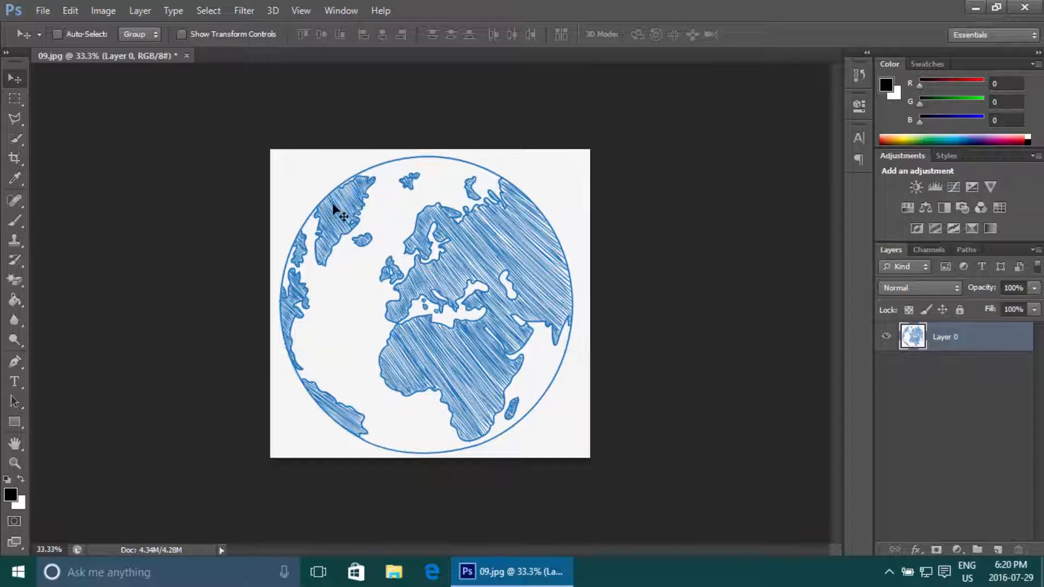
mouse_move(552, 405)
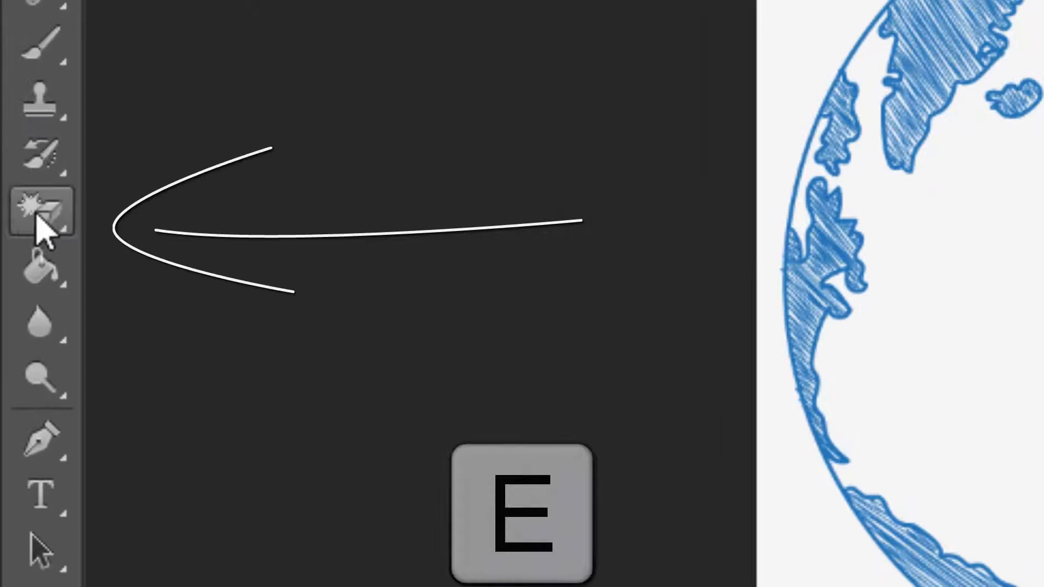
- Test the Eraser by erasing white background at the globe's top-left and left edge
left_click(42, 212)
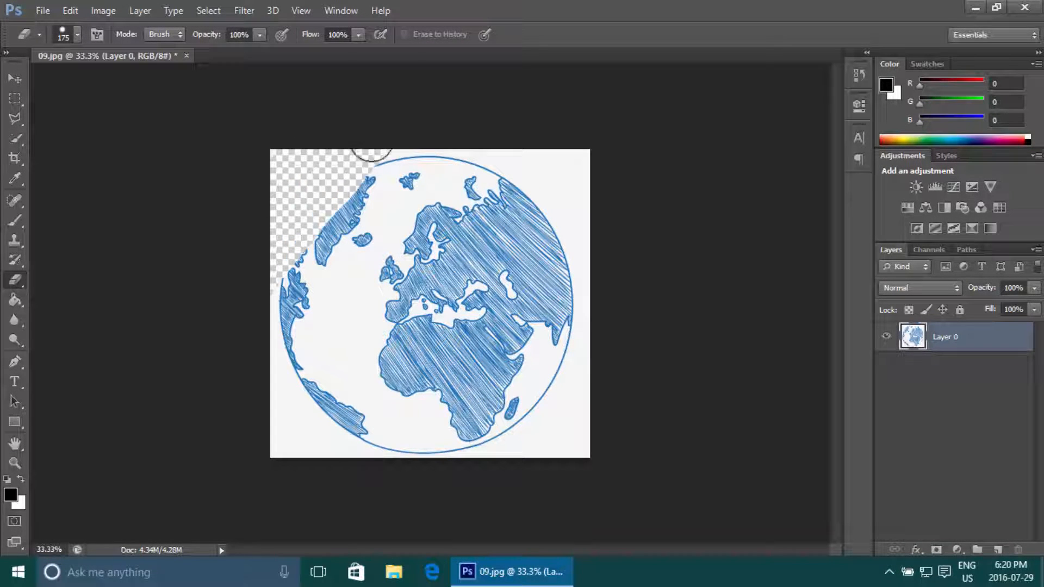
left_click_drag(370, 156, 289, 313)
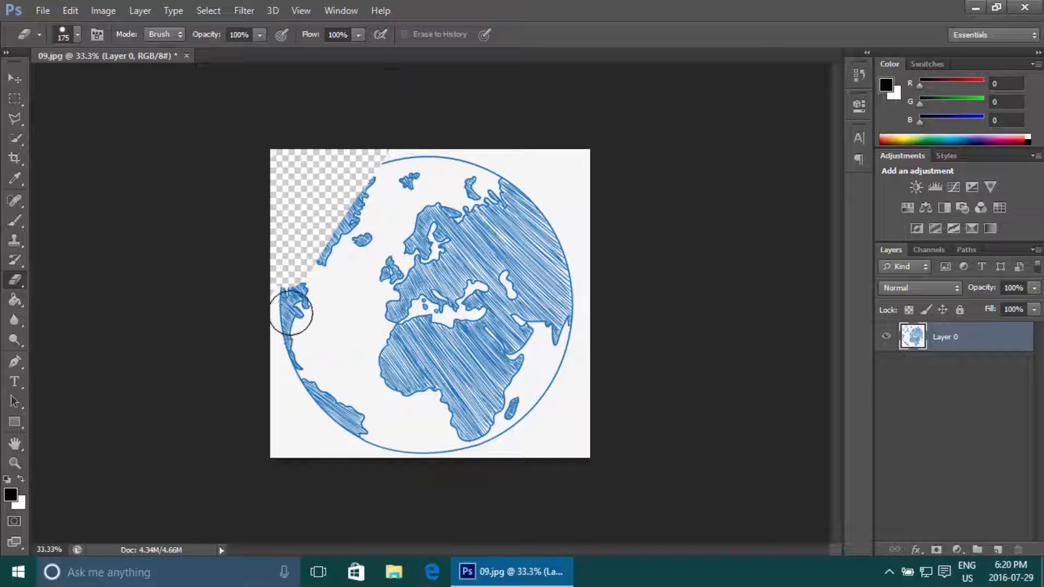
left_click_drag(292, 313, 389, 173)
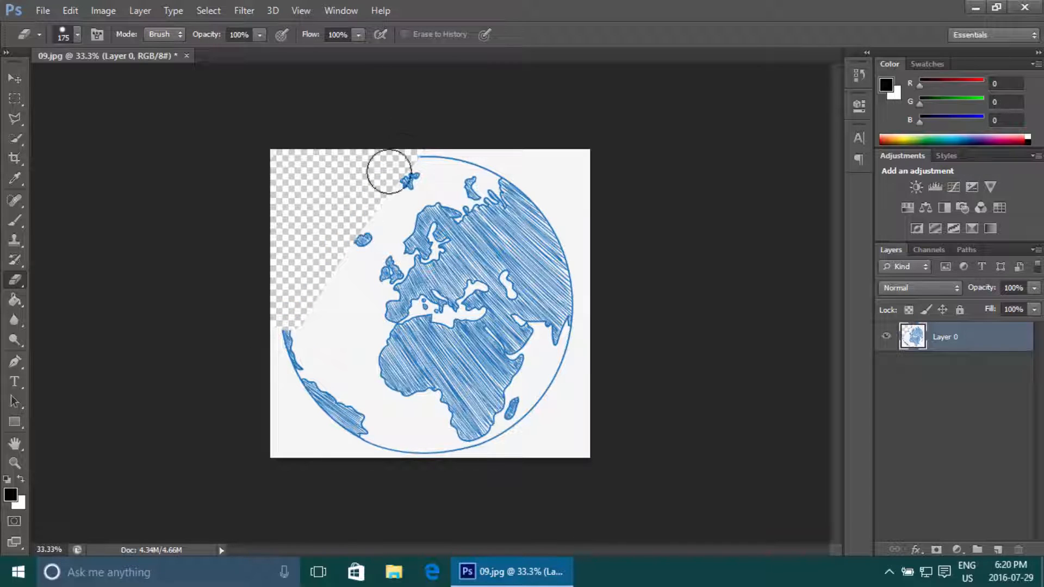
left_click_drag(389, 169, 396, 276)
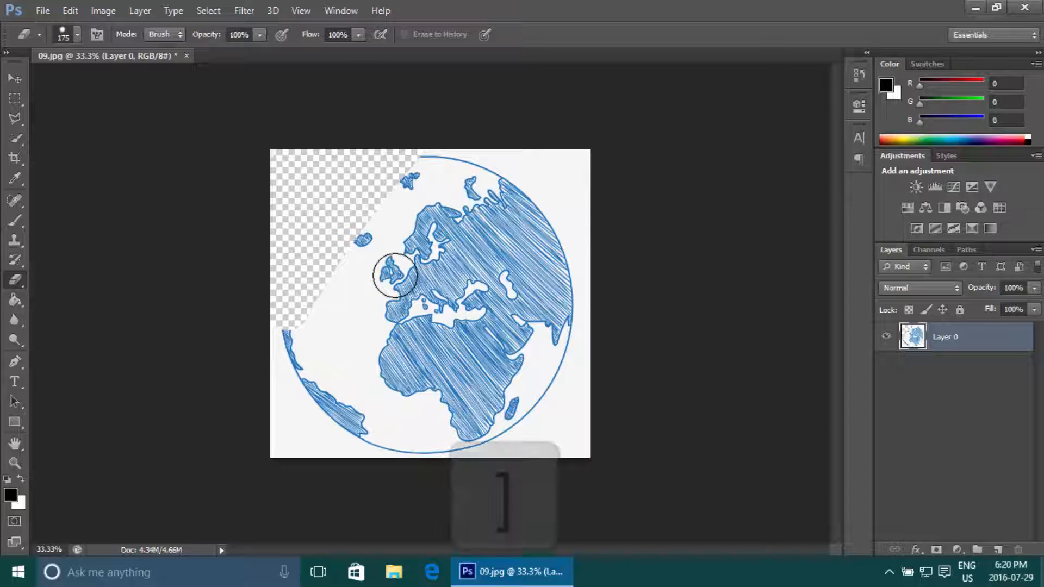
- Enlarge the eraser to about 401 px and undo the test erasing with Ctrl+Alt+Z
key("]")
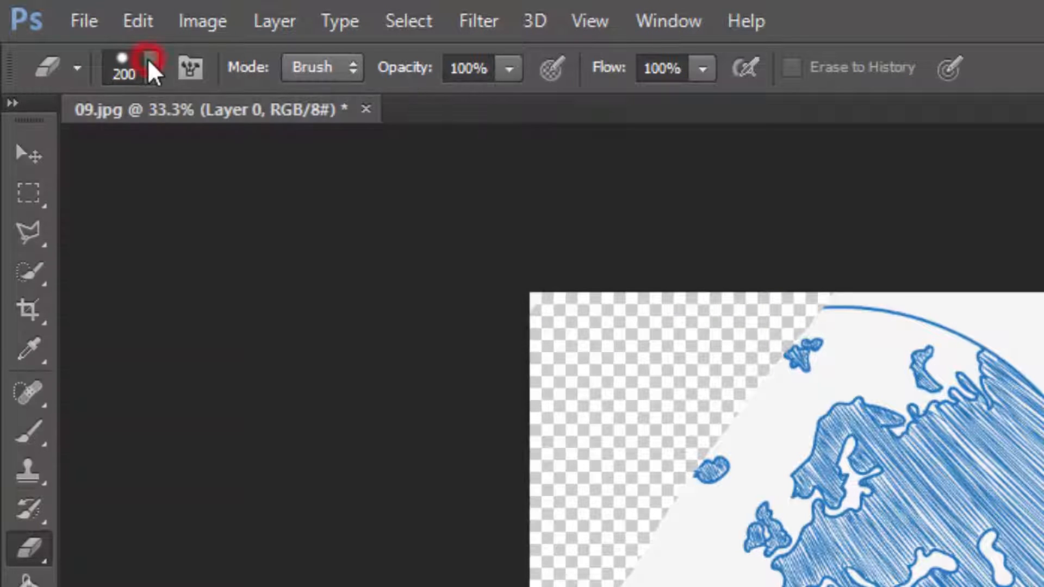
left_click(155, 67)
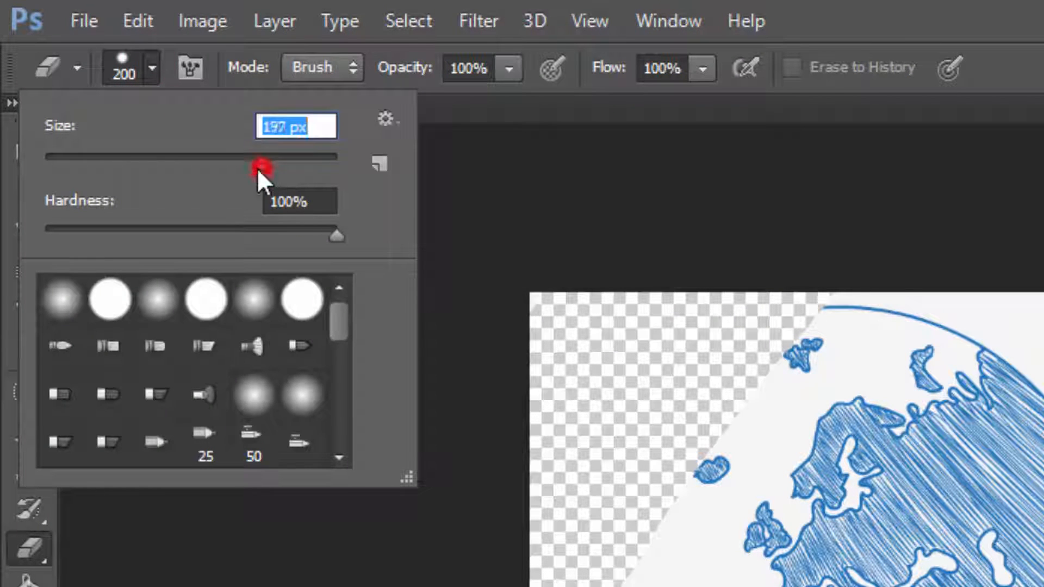
left_click_drag(258, 163, 336, 163)
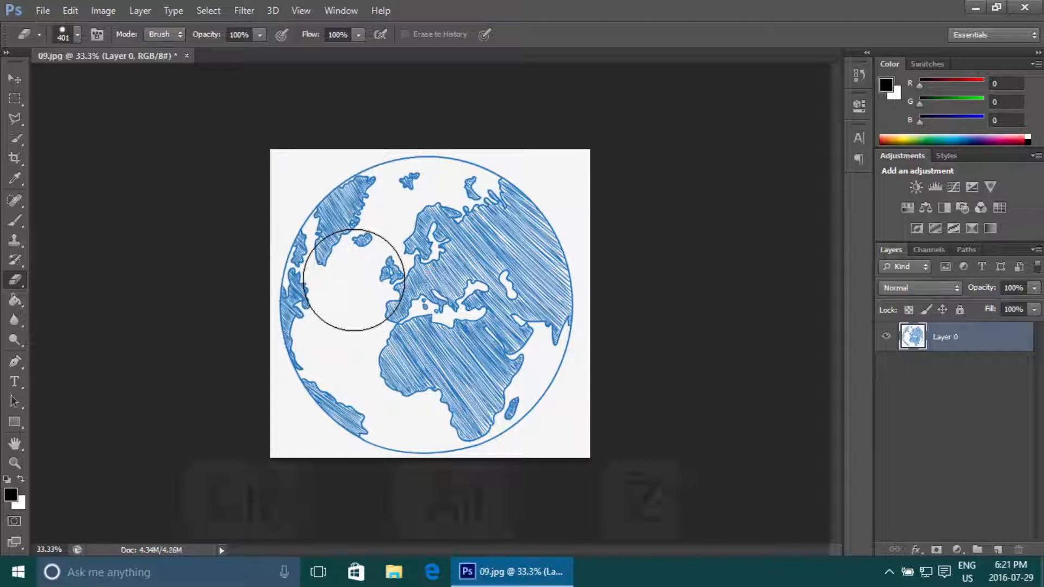
key("ctrl+alt+z")
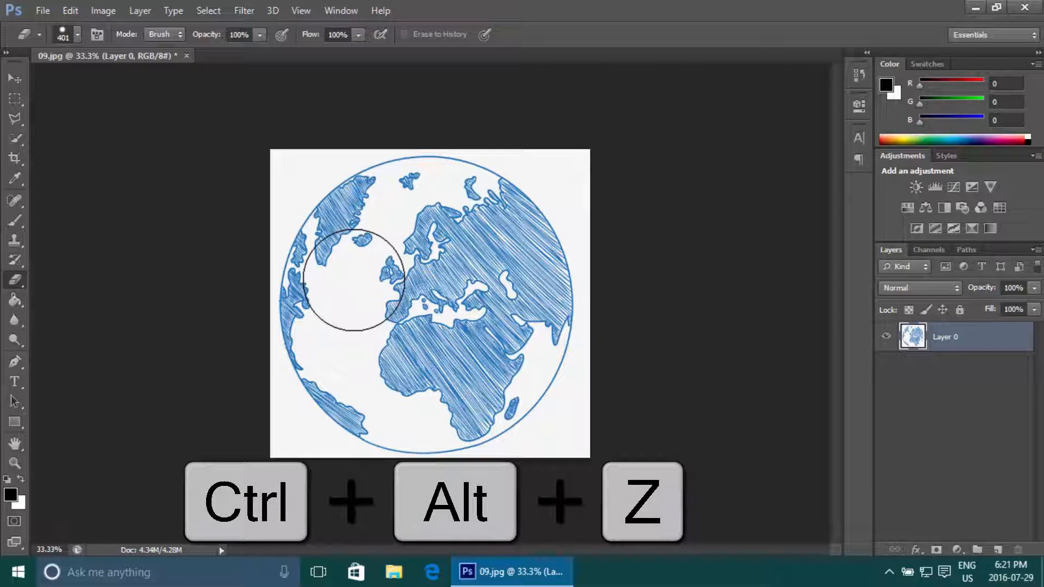
key("ctrl+alt+z")
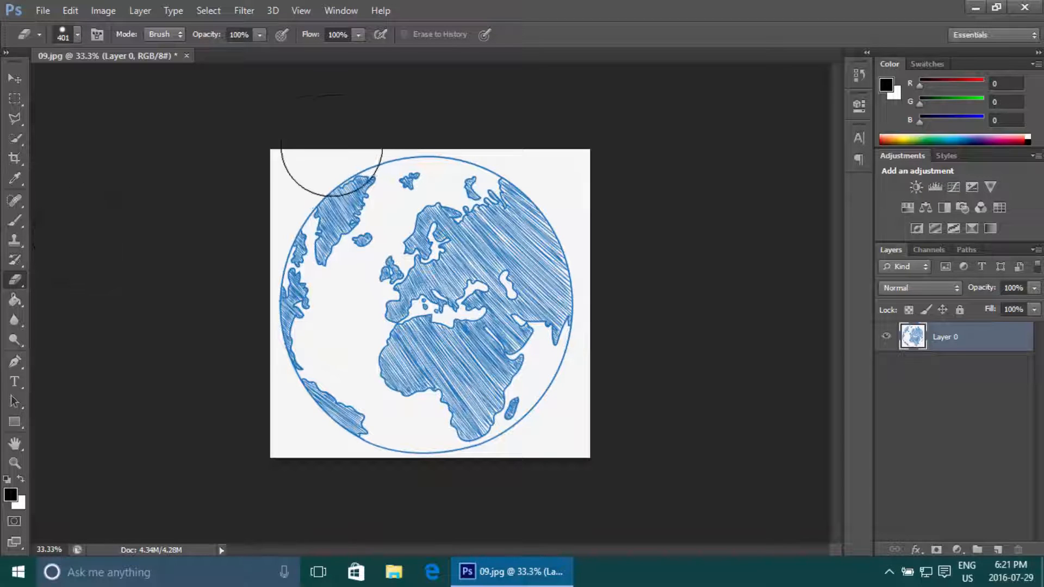
mouse_move(559, 303)
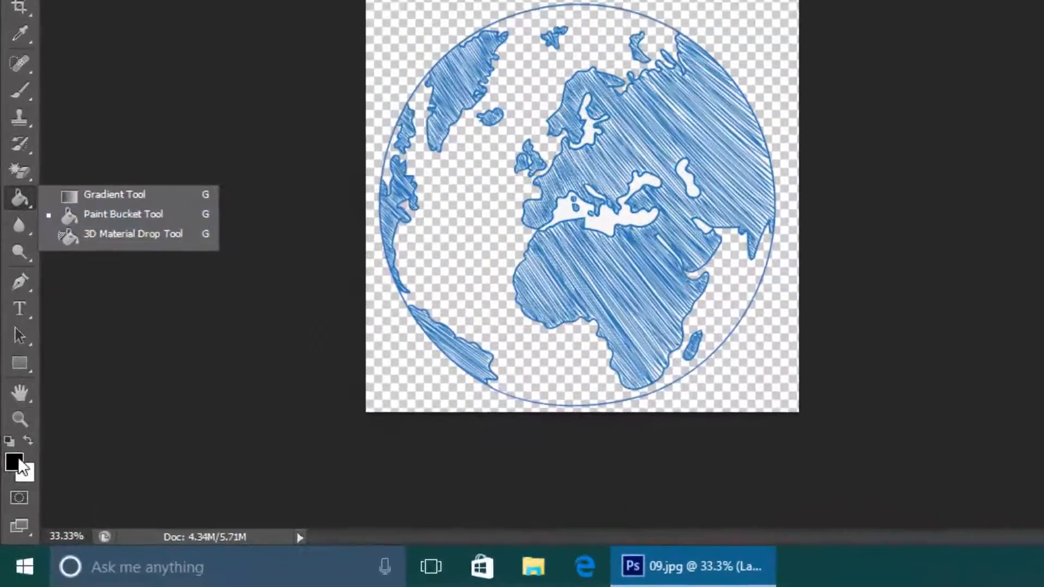
- Bring up the Color Picker for a new foreground colour after clearing the white background
left_click(14, 461)
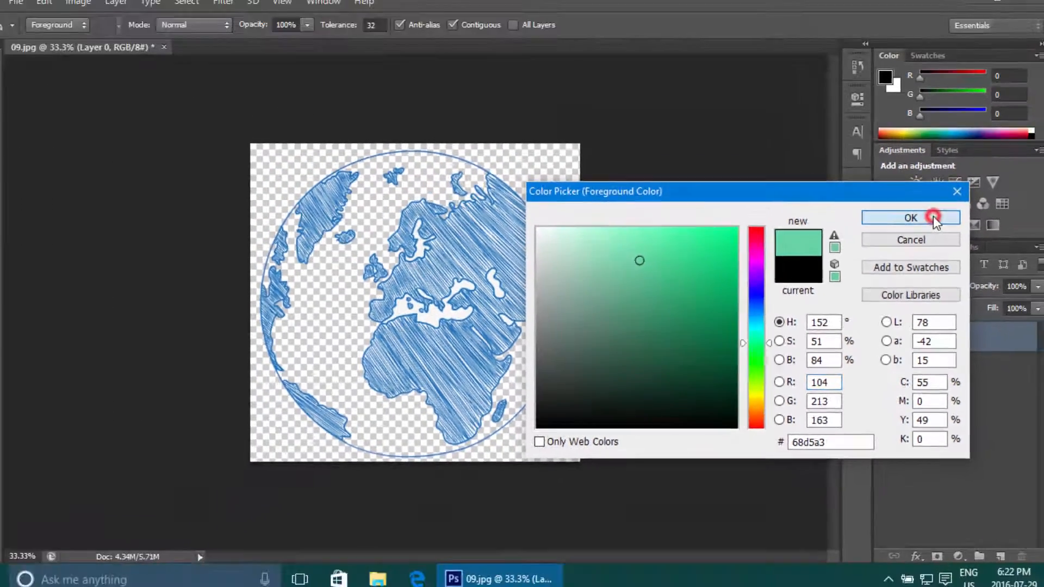
- Confirm light green as foreground and fill the globe's ocean area with the Paint Bucket
left_click(911, 217)
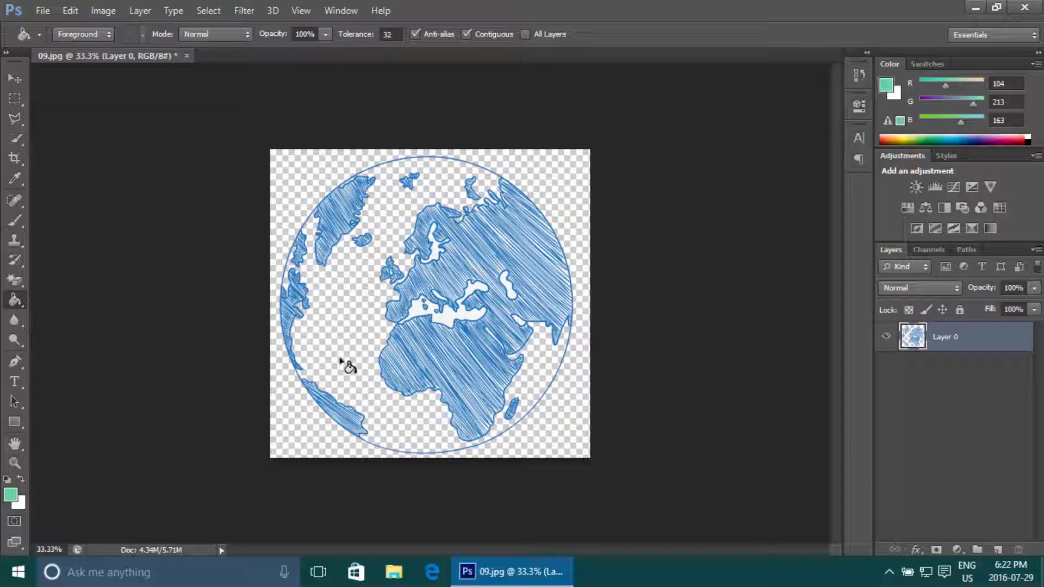
left_click(346, 365)
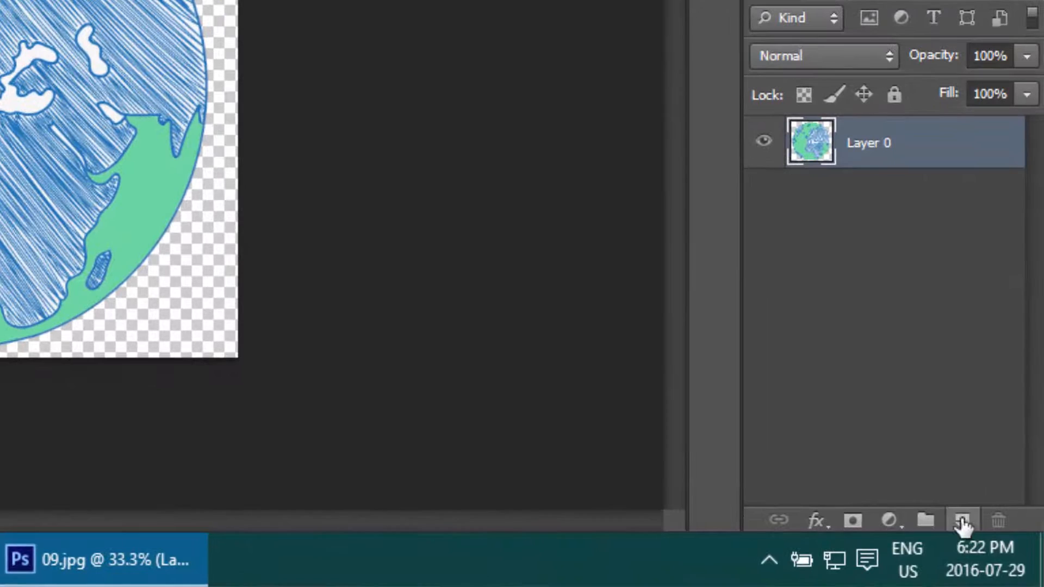
- Add a new layer with 'Photoshop' type and give the text a near-white colour
left_click(962, 520)
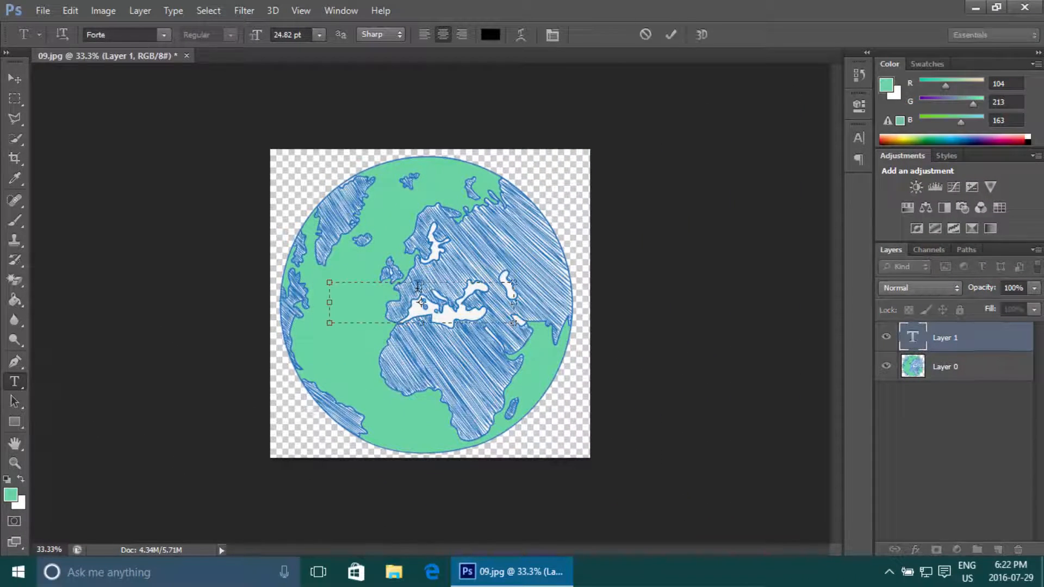
left_click(491, 35)
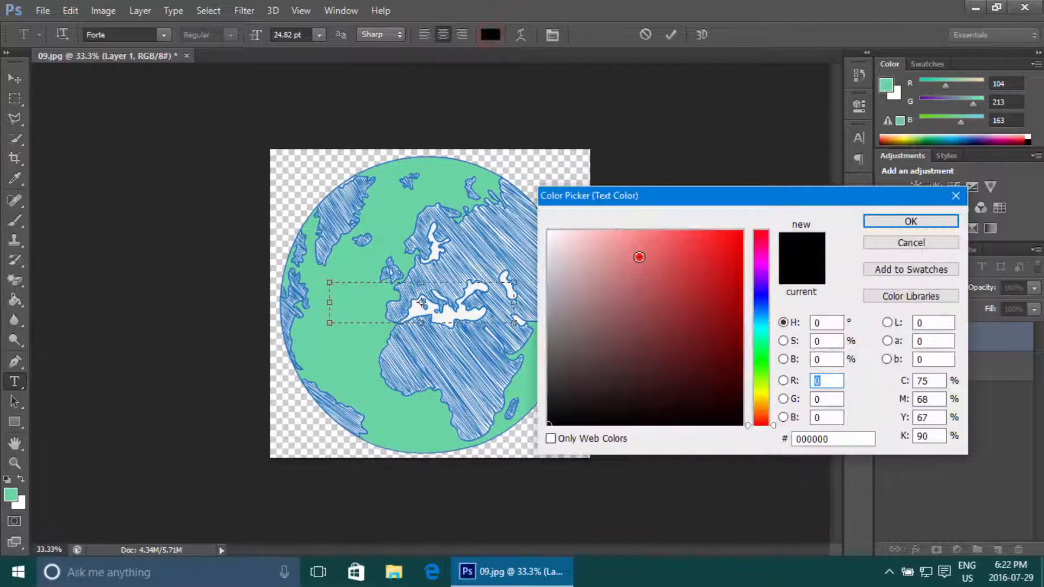
left_click(669, 324)
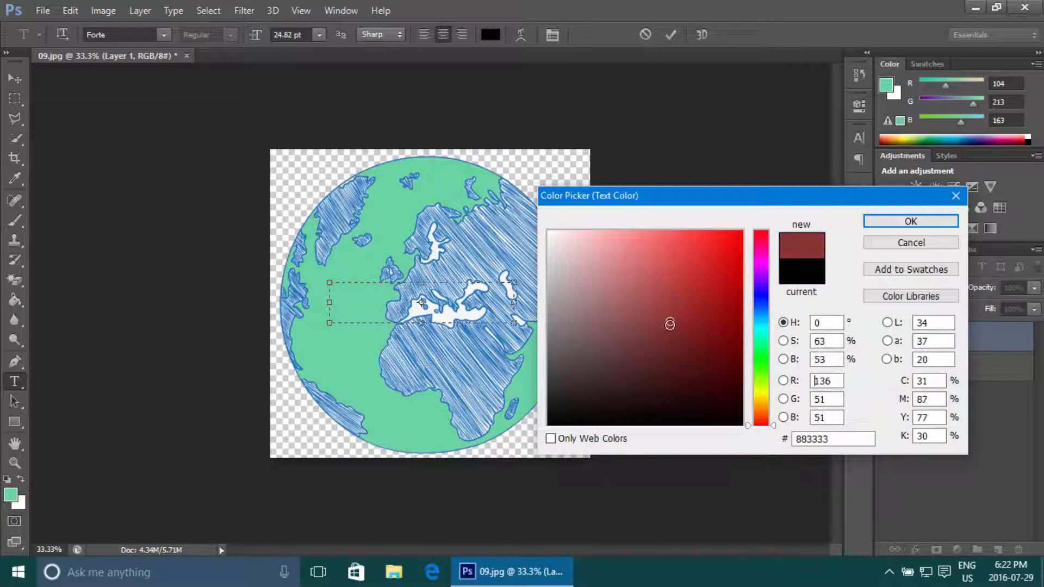
left_click(548, 244)
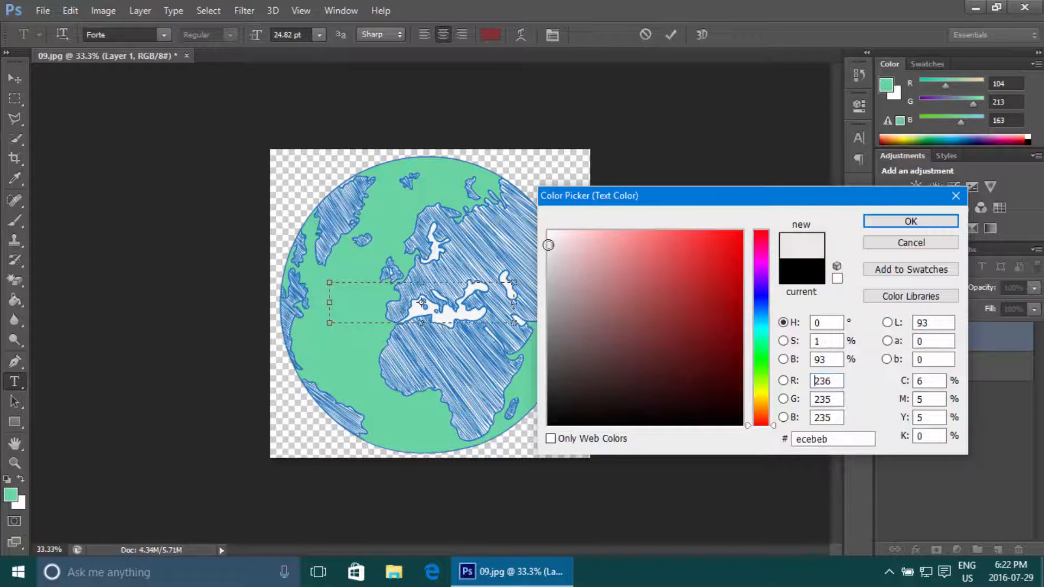
left_click(910, 221)
type("Photoshop")
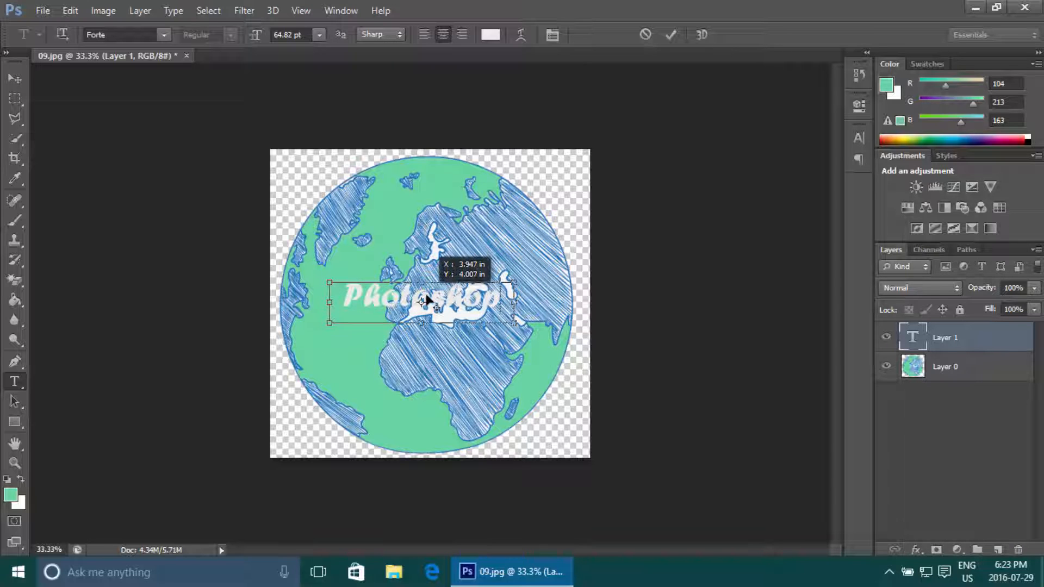
- Scale the 'Photoshop' text up to about 150 pt and centre it across the globe's upper half
left_click_drag(420, 301, 413, 200)
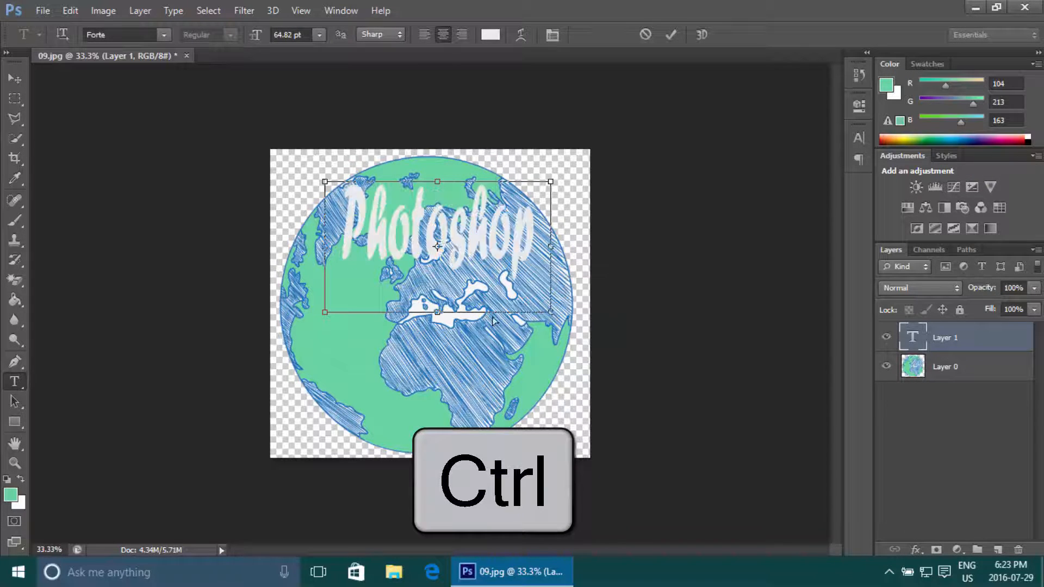
left_click_drag(327, 312, 279, 312)
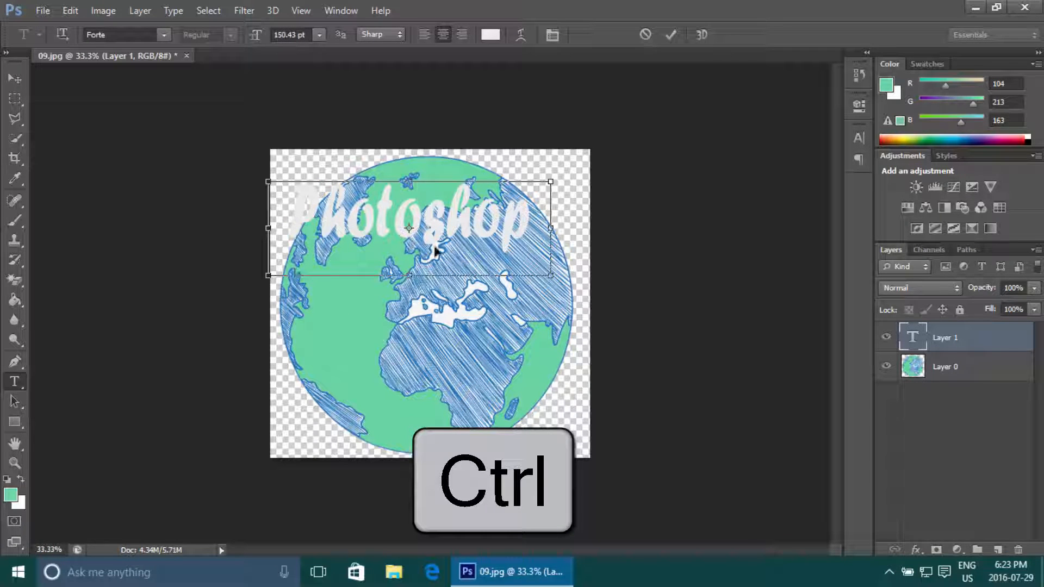
left_click_drag(409, 227, 433, 296)
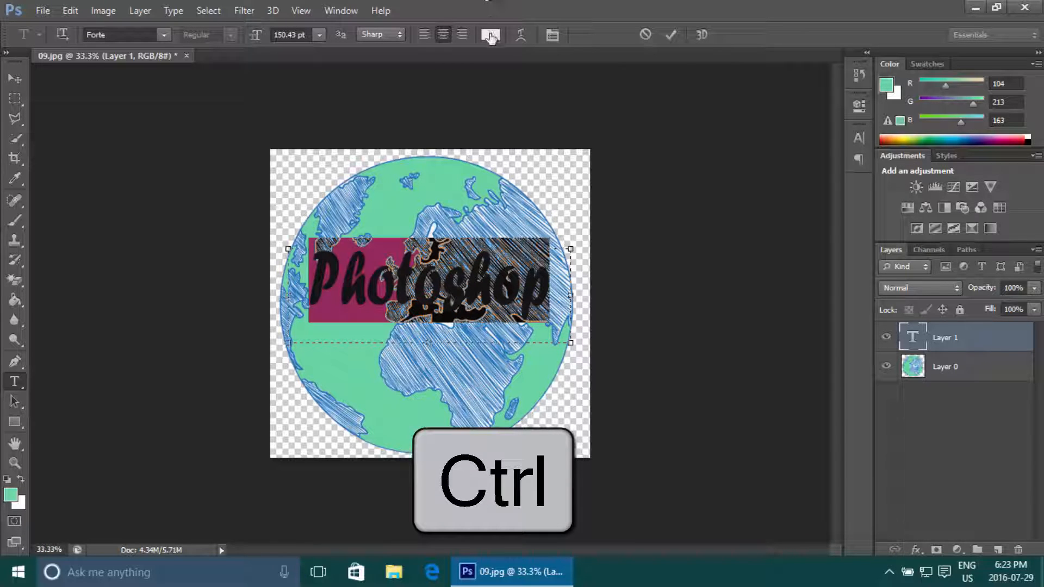
- Recolour the 'Photoshop' text deep blue in the Color Picker
left_click(491, 35)
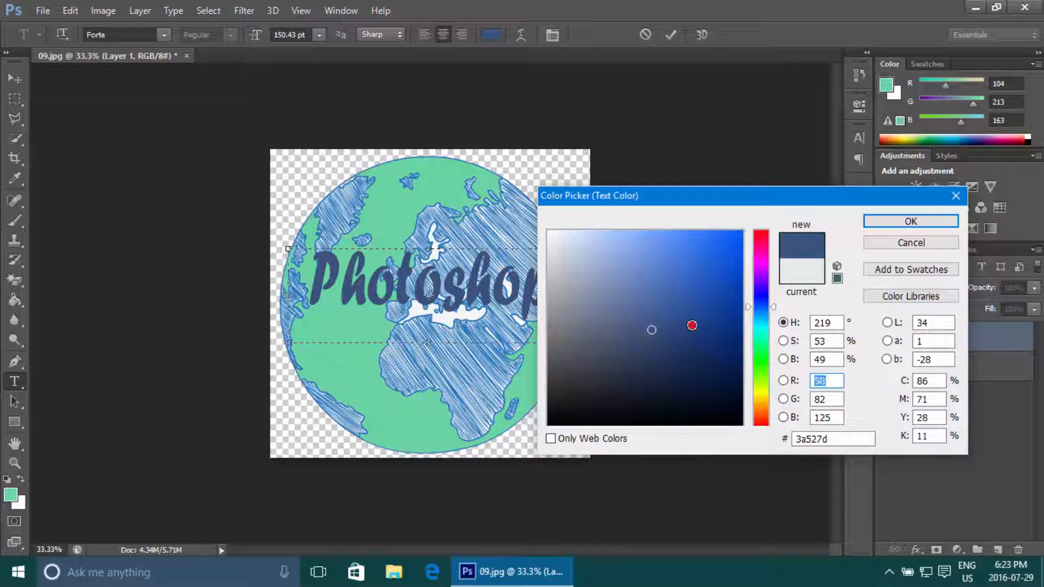
left_click(714, 280)
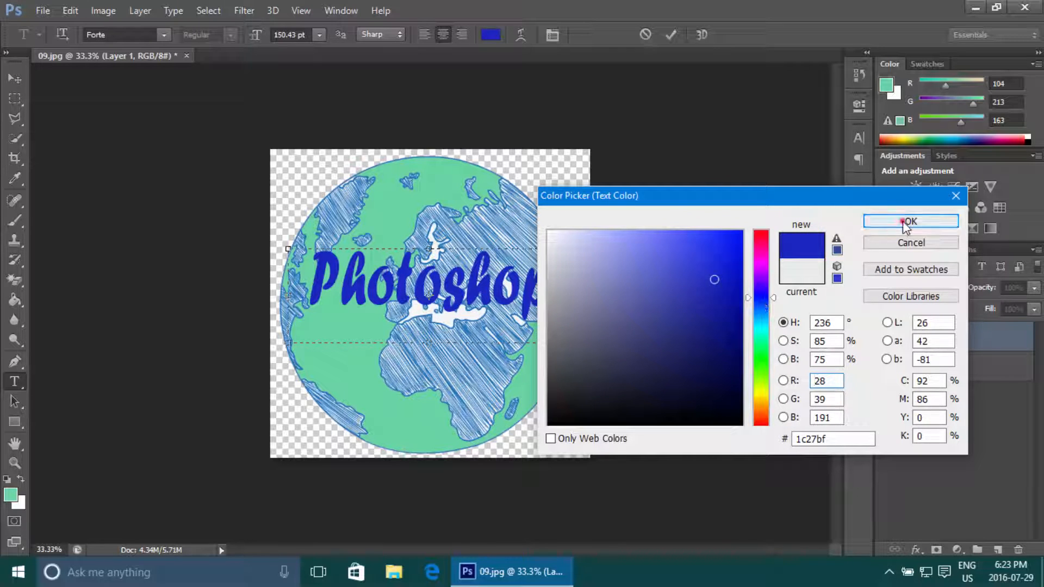
left_click(911, 221)
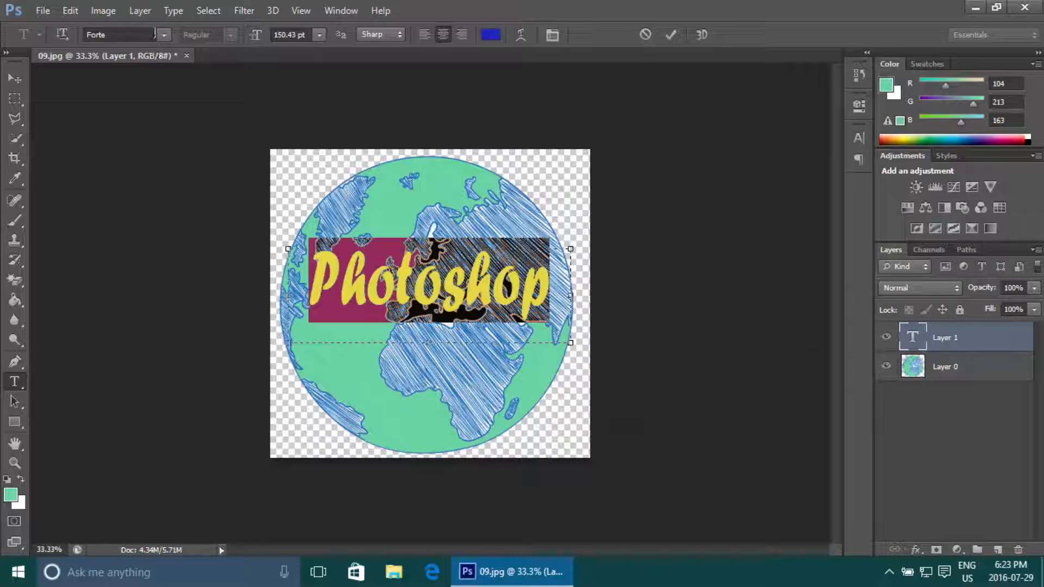
- Set the text in the Hobo Std font from the font family list
left_click(162, 35)
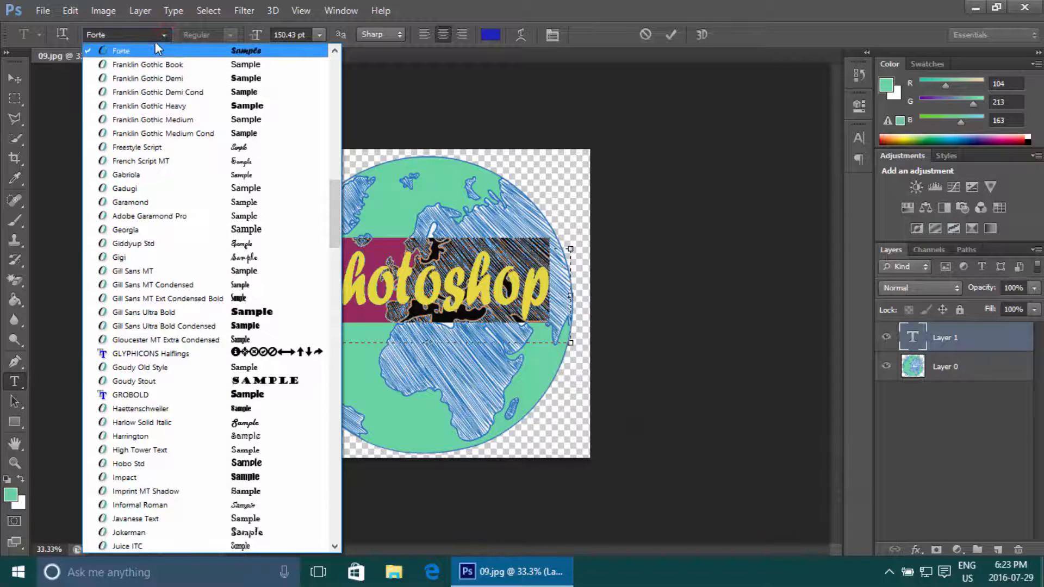
scroll("down", 3)
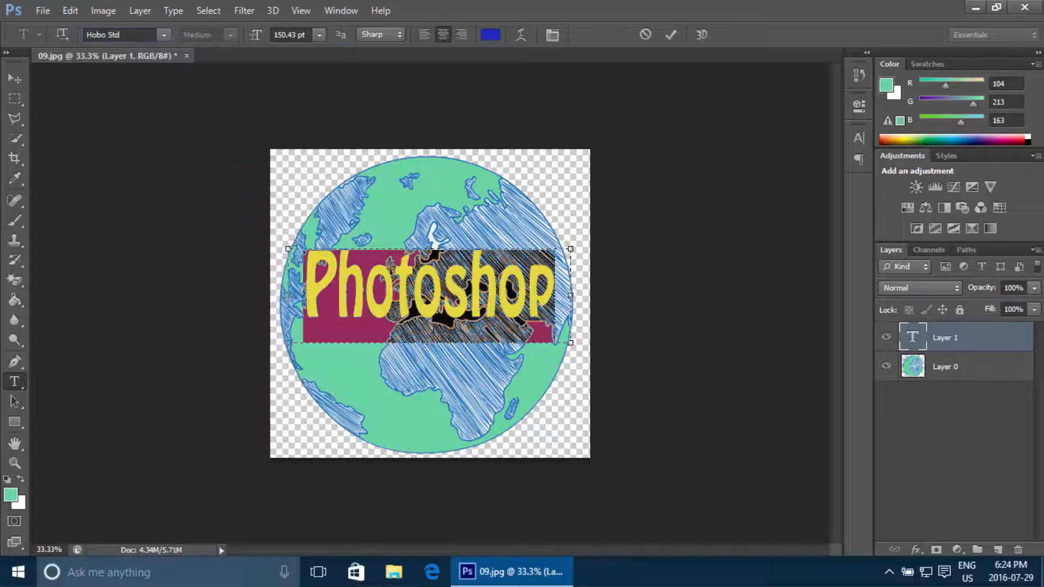
left_click(671, 35)
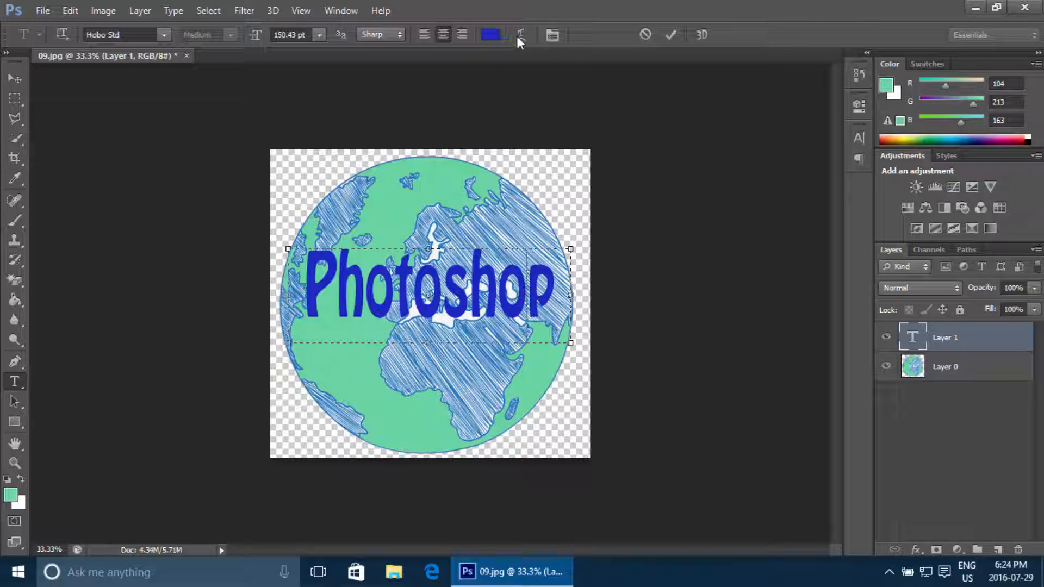
- Try the Arc warp style on the text, testing horizontal and vertical bends
left_click(520, 35)
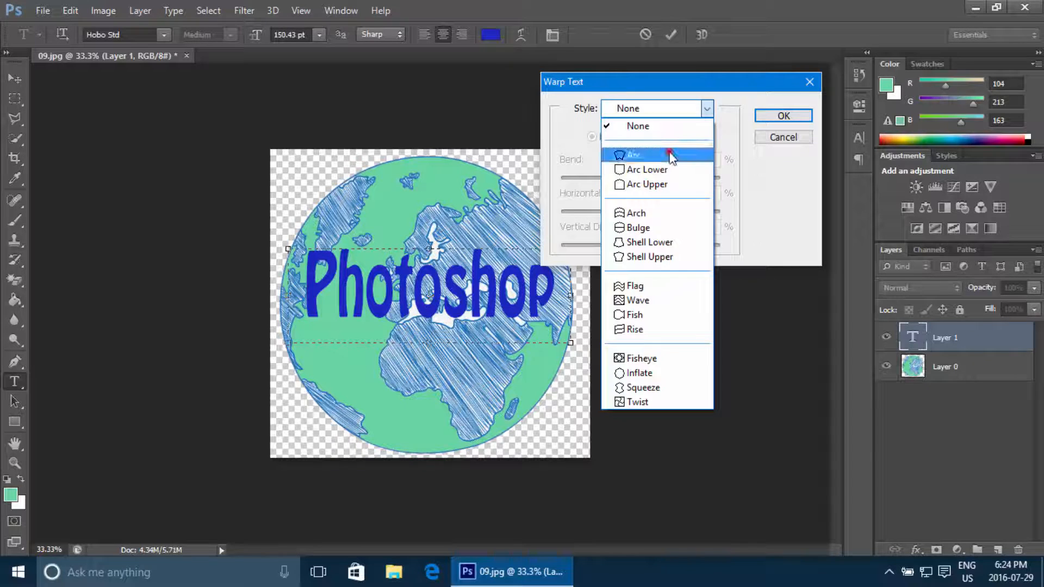
left_click(633, 153)
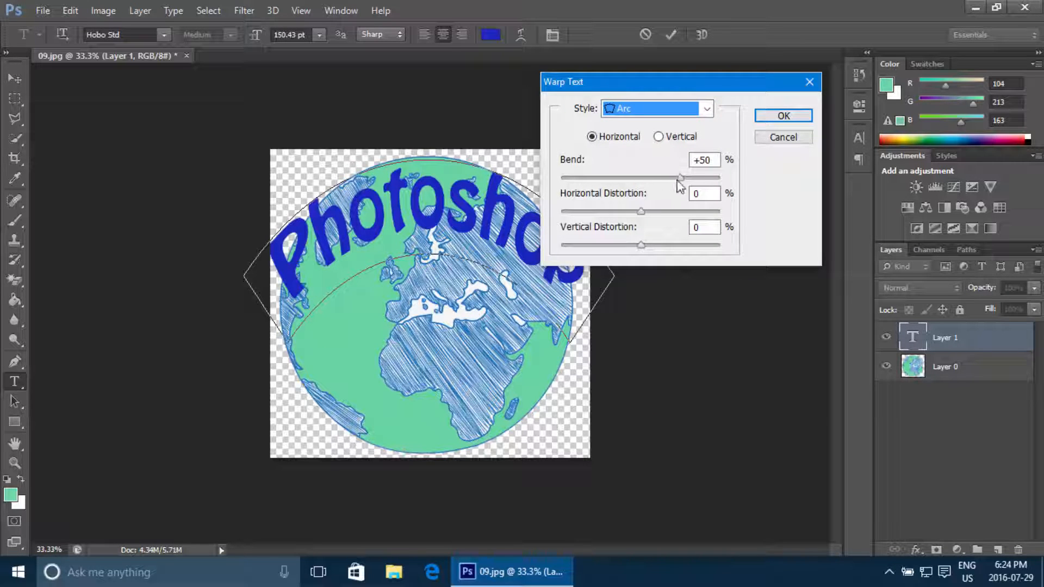
left_click_drag(678, 177, 612, 177)
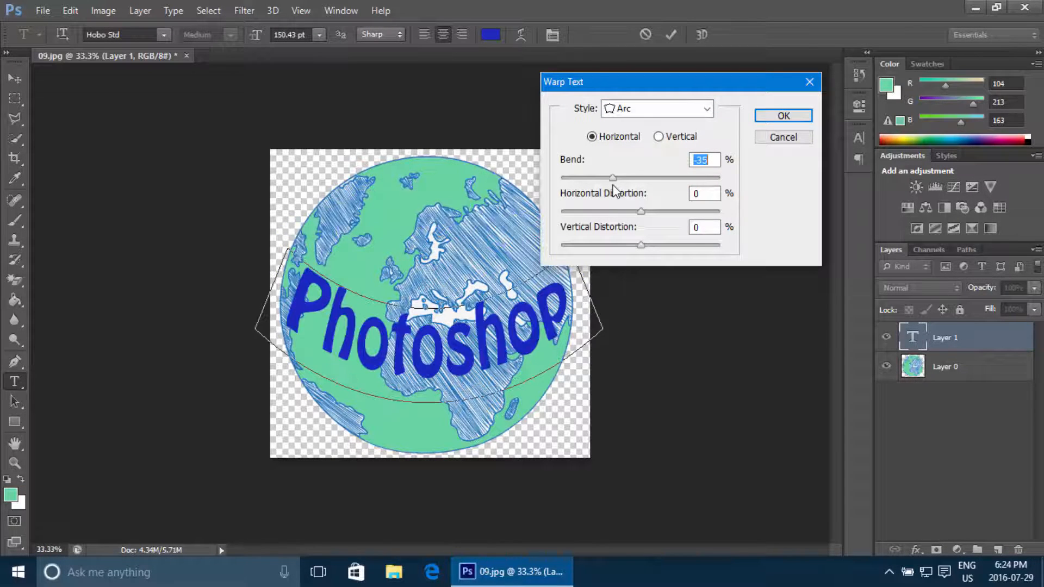
left_click_drag(613, 177, 680, 178)
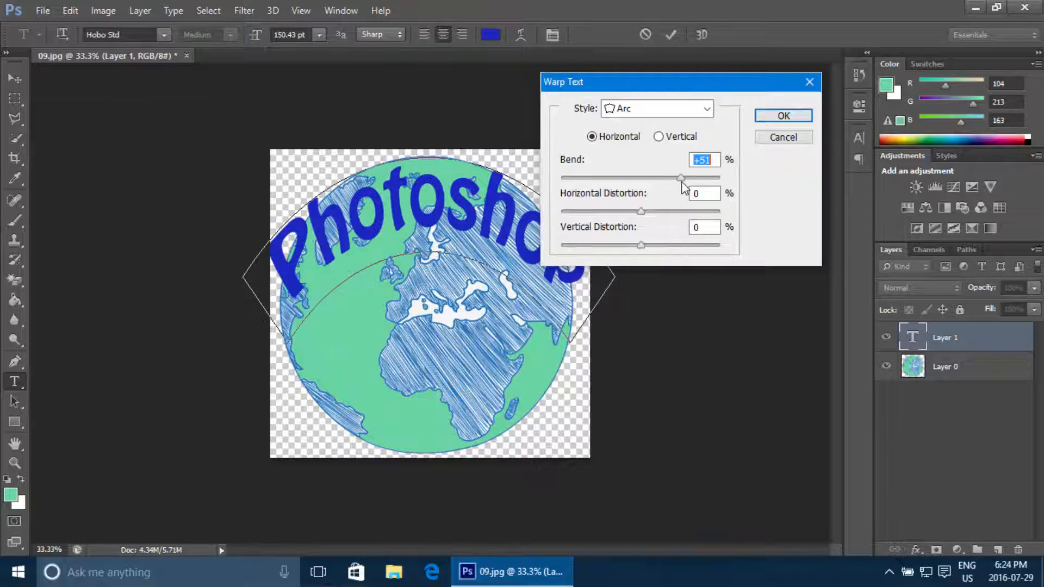
left_click_drag(681, 177, 677, 177)
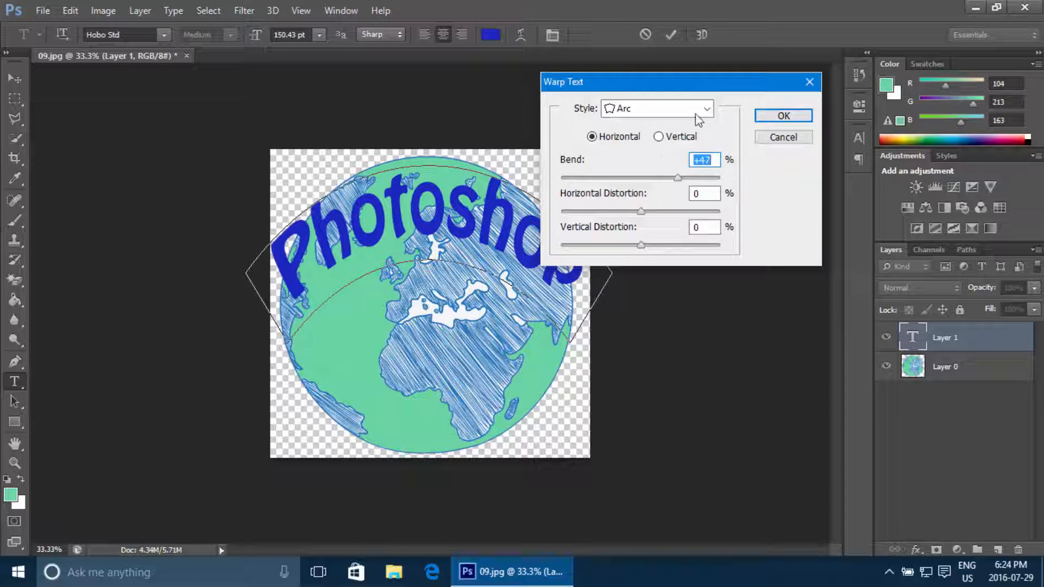
left_click(659, 137)
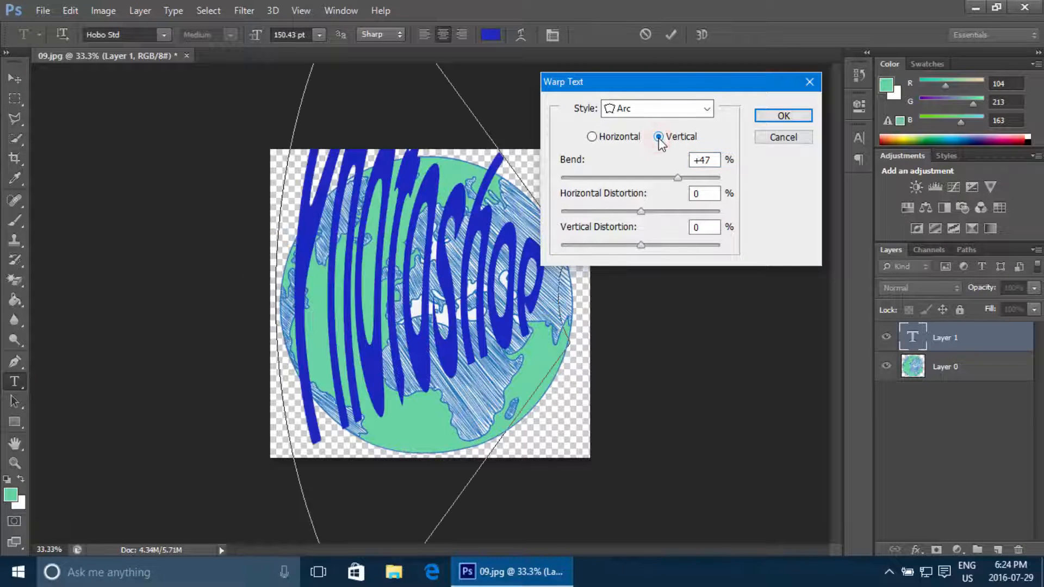
left_click(591, 137)
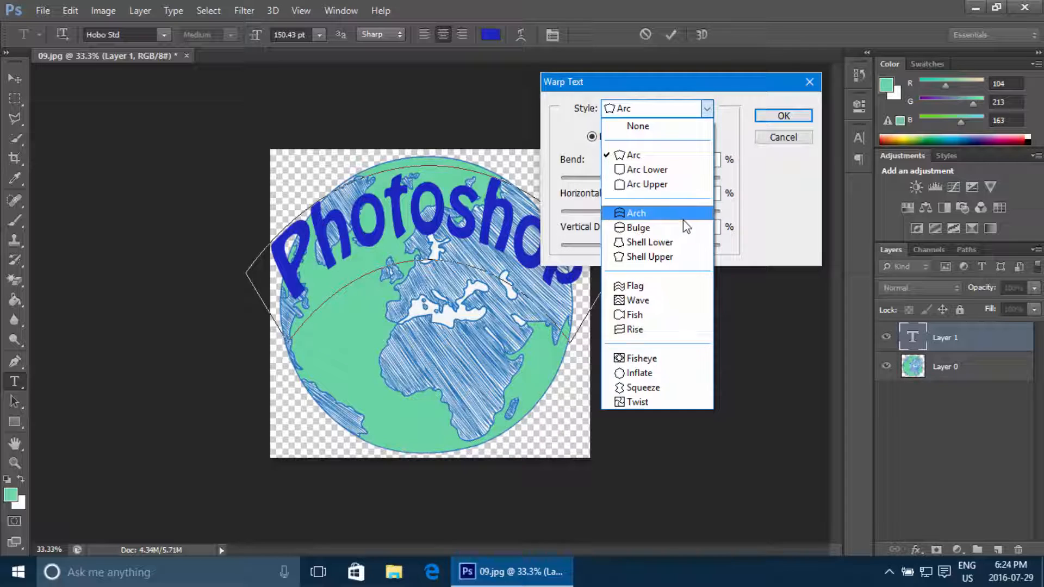
- Warp the text with the Flag style at about -54% bend and commit the edit
left_click(634, 286)
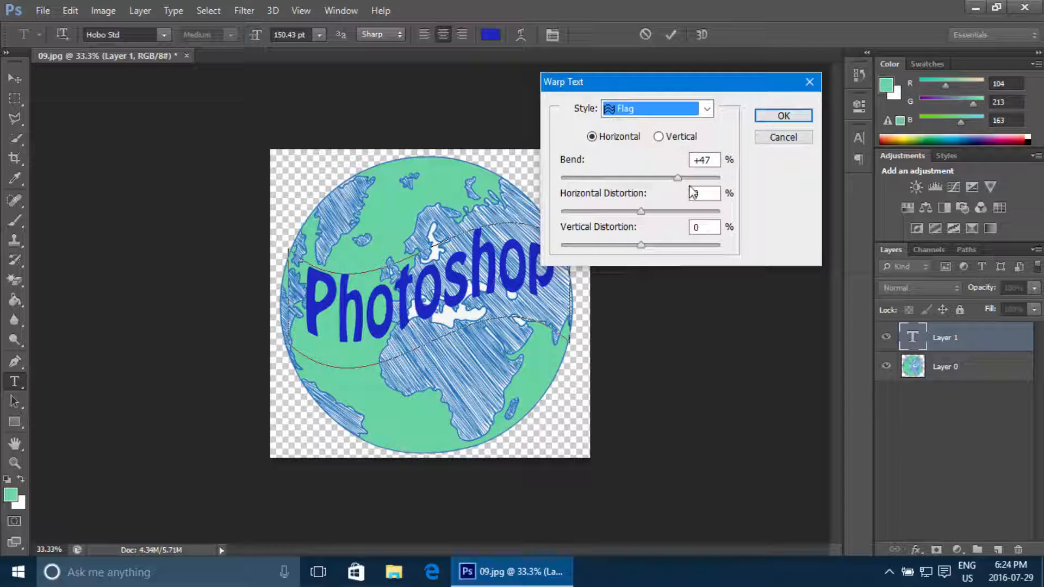
left_click_drag(677, 177, 715, 178)
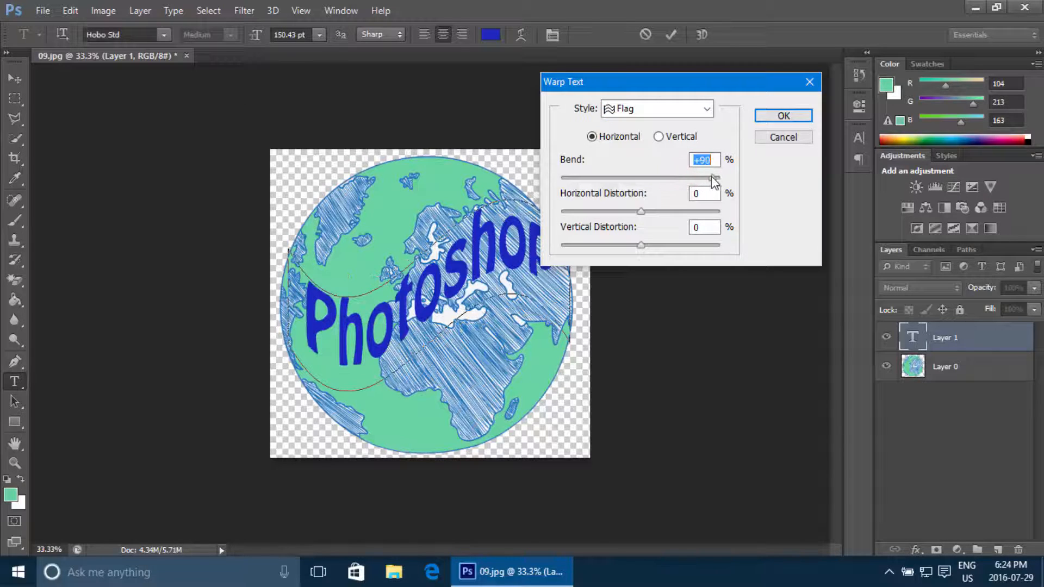
left_click_drag(714, 178, 624, 177)
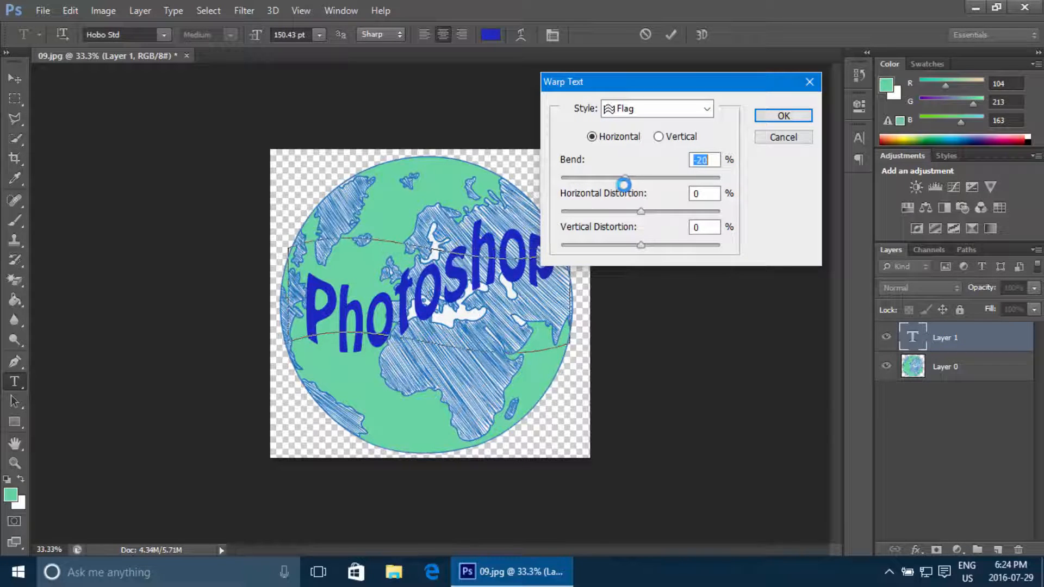
left_click_drag(623, 184, 597, 180)
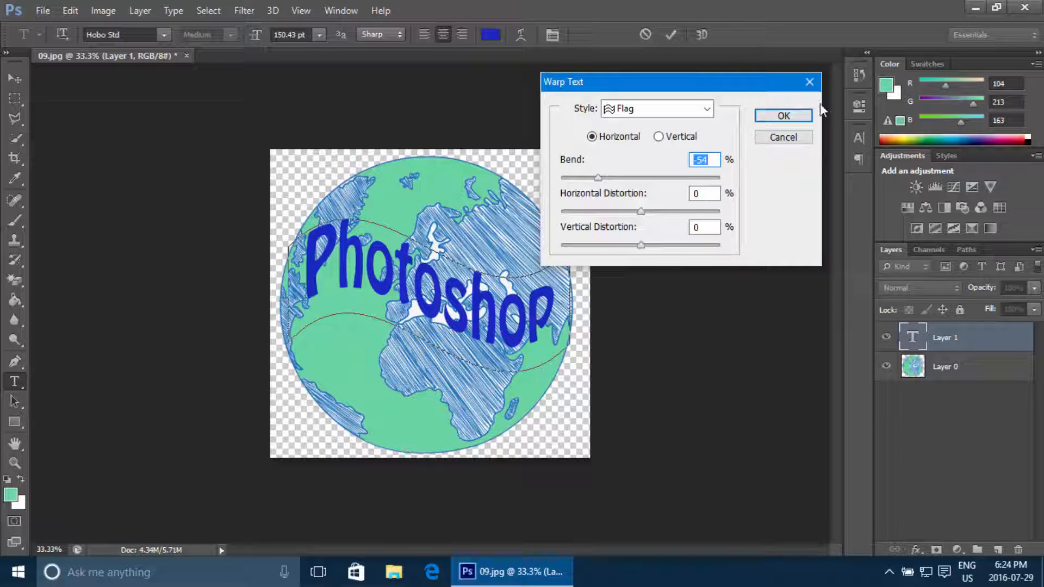
left_click(783, 115)
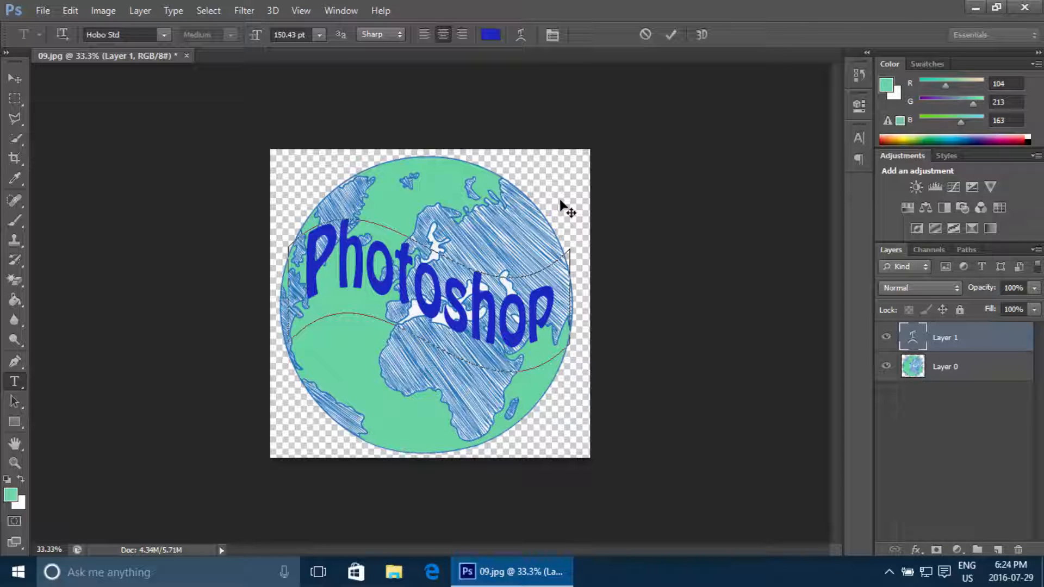
mouse_move(609, 90)
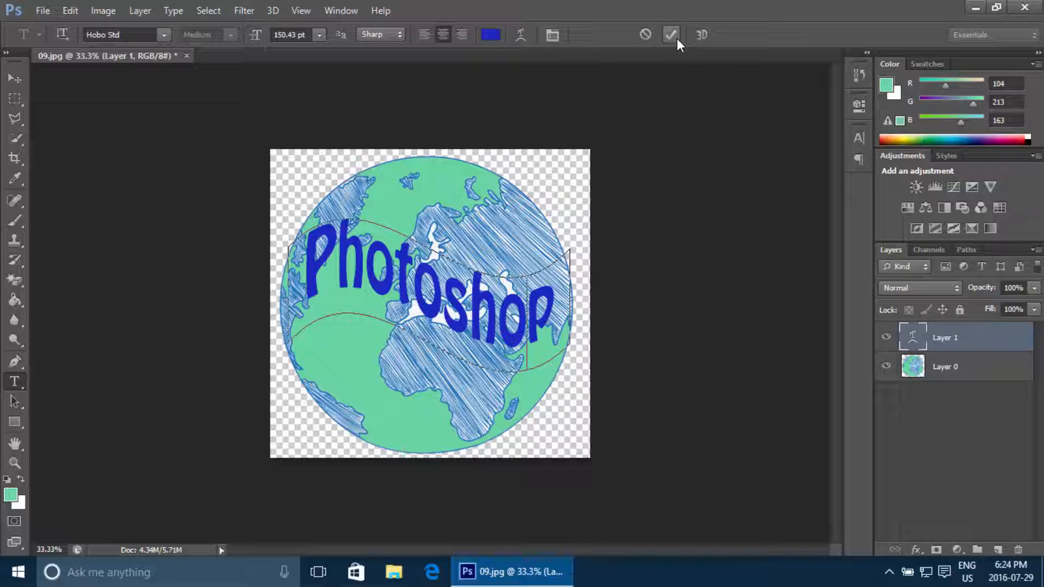
mouse_move(671, 35)
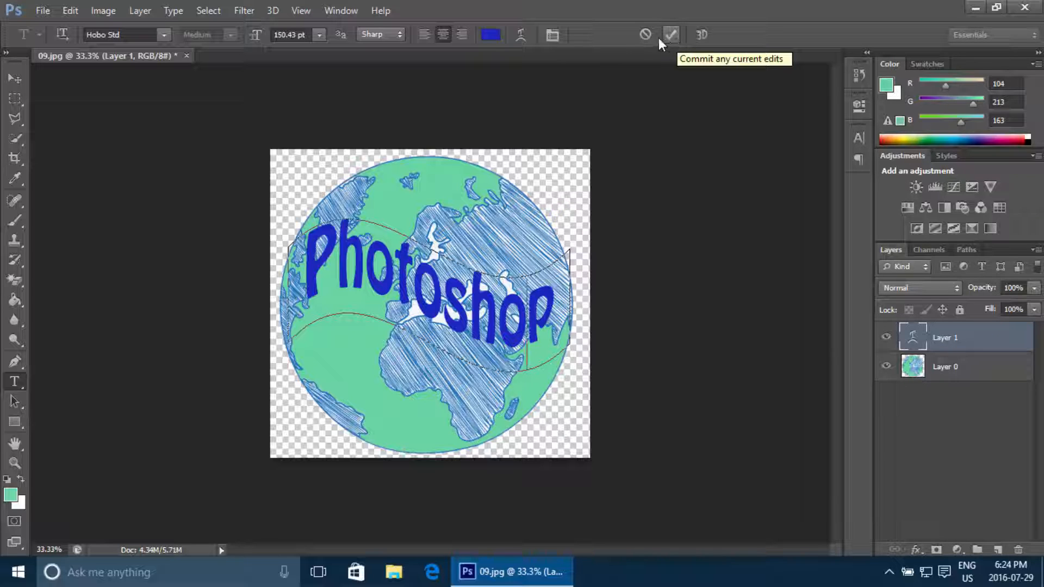
left_click(671, 35)
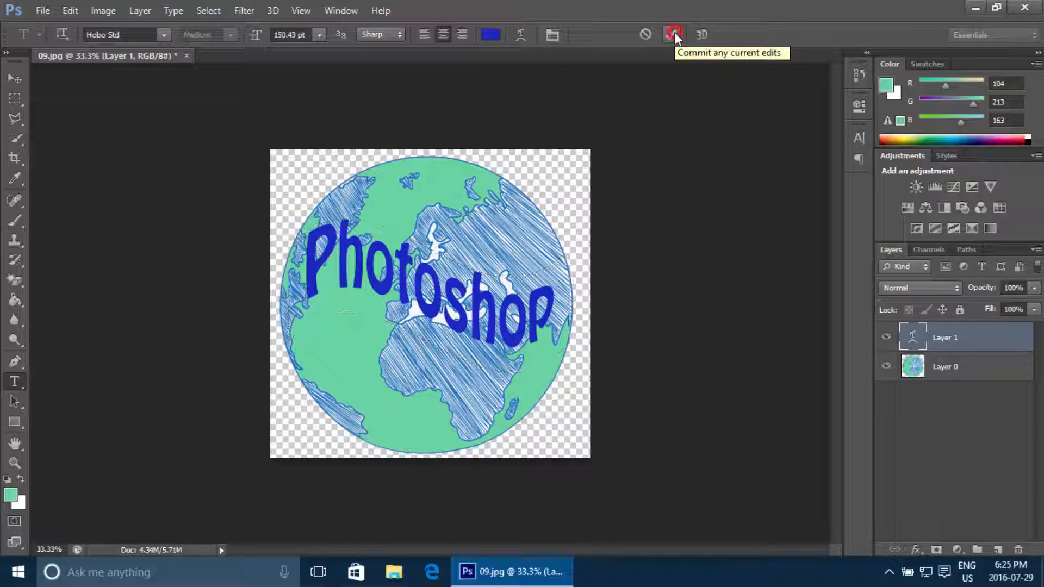
- Start Save As with the Desktop as destination and the format list shown
left_click(673, 34)
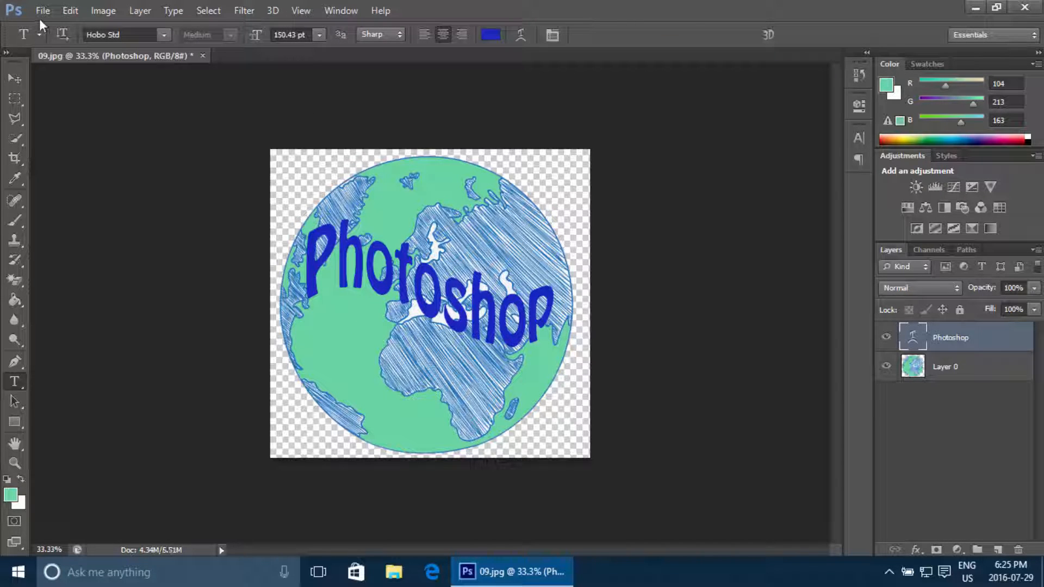
left_click(43, 10)
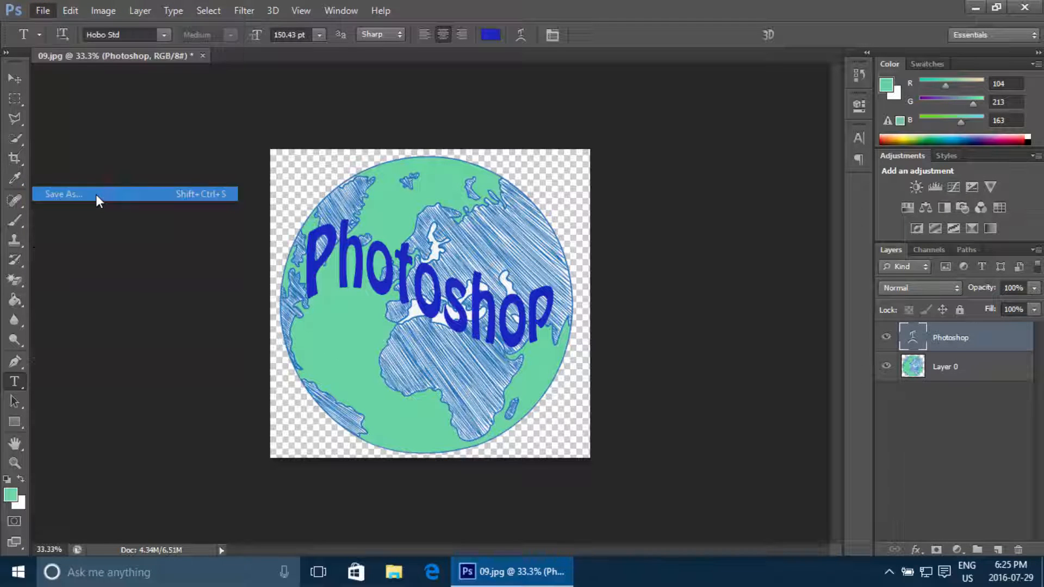
left_click(63, 194)
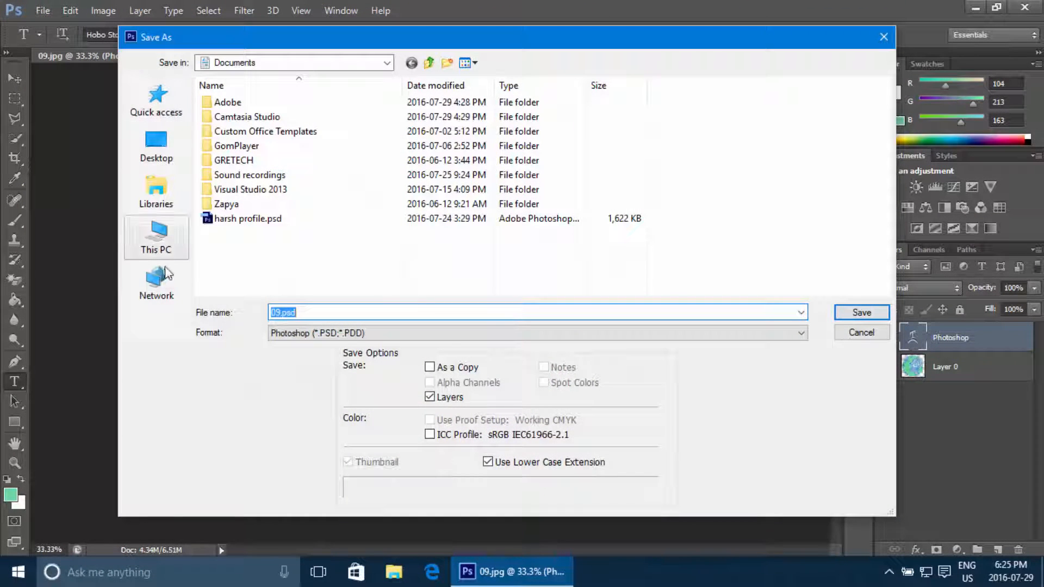
left_click(156, 144)
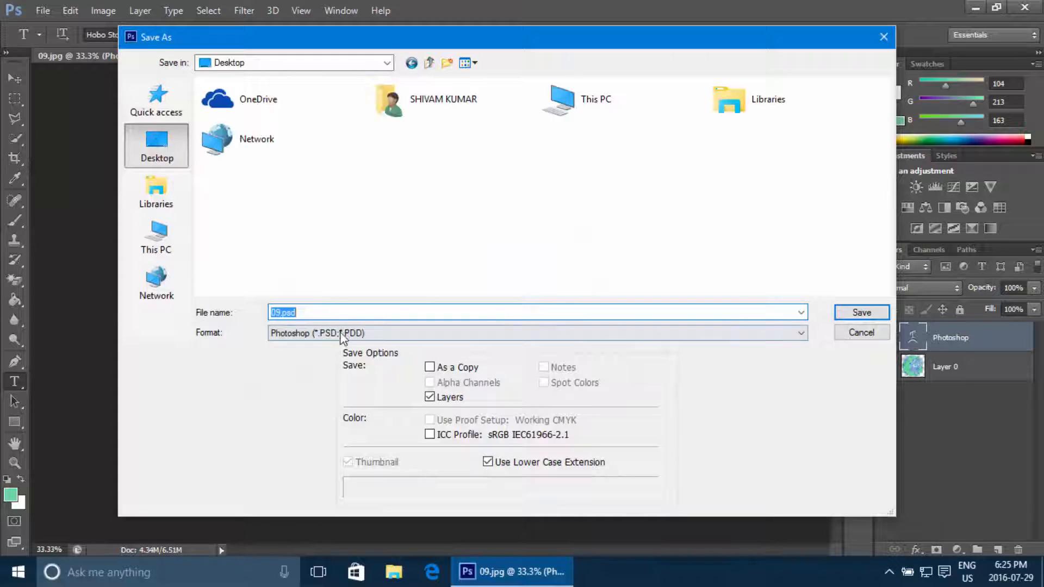
left_click(536, 333)
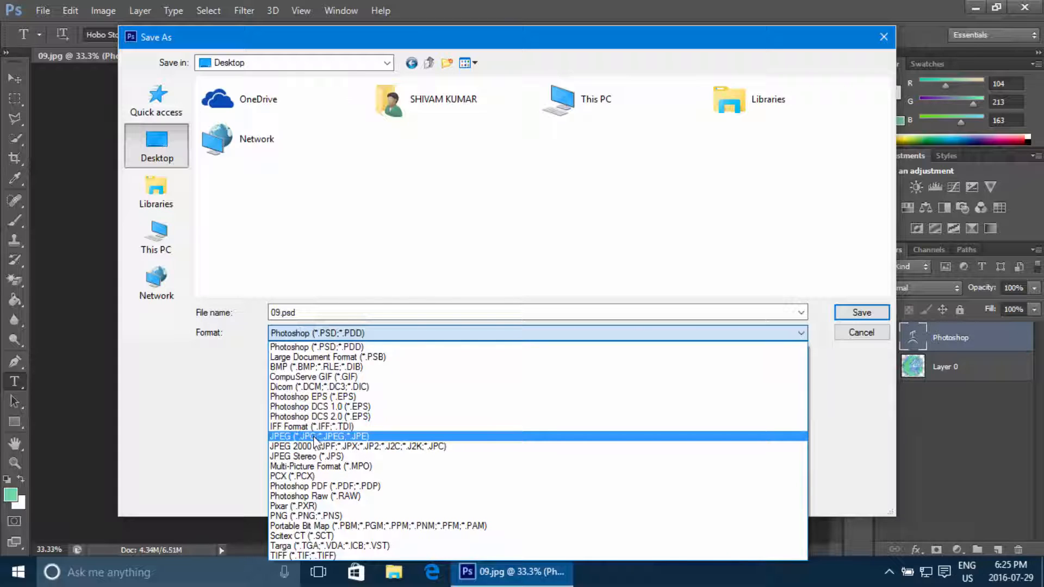
mouse_move(346, 455)
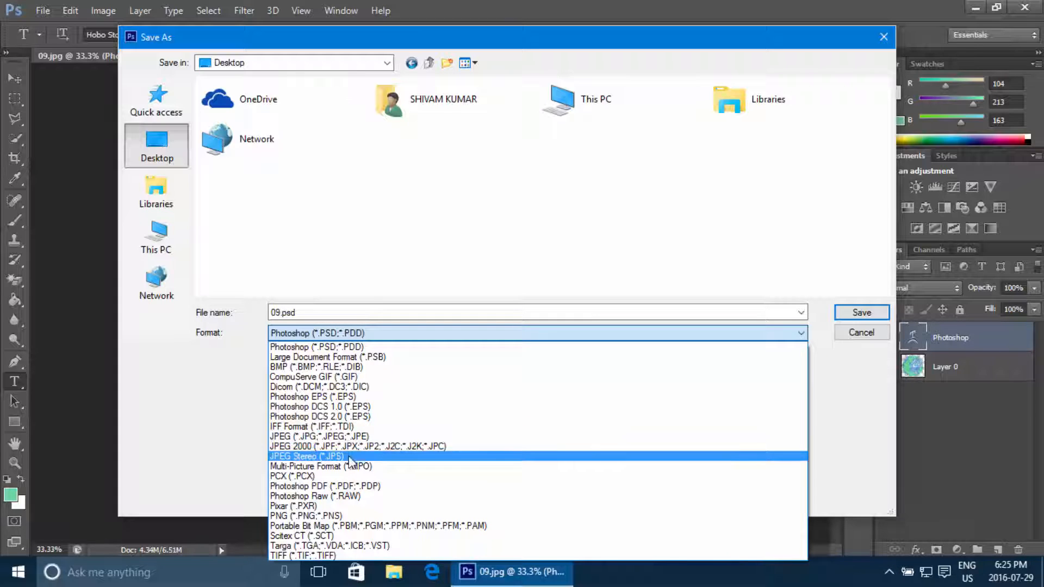
mouse_move(358, 526)
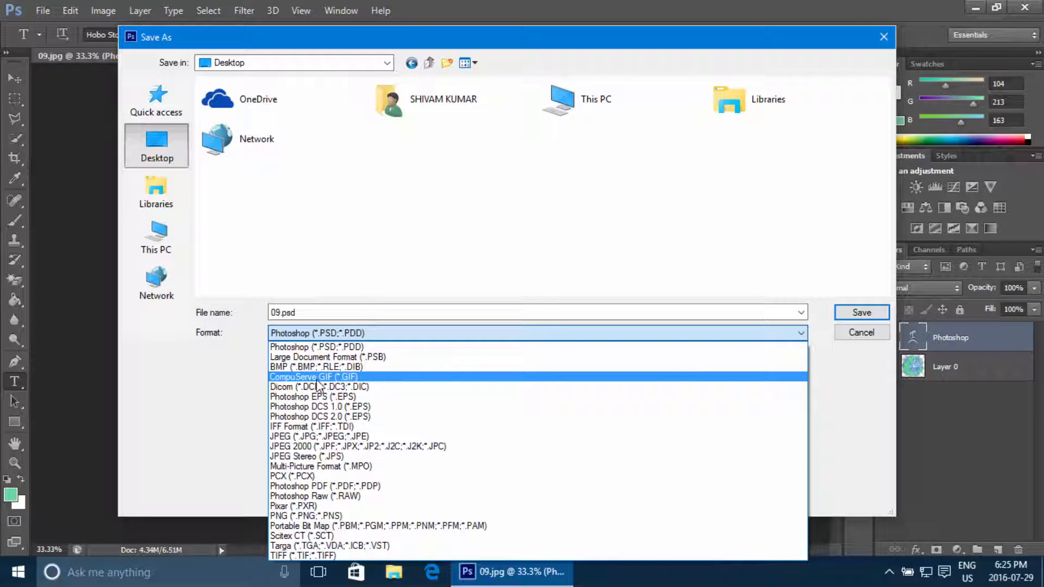
mouse_move(346, 496)
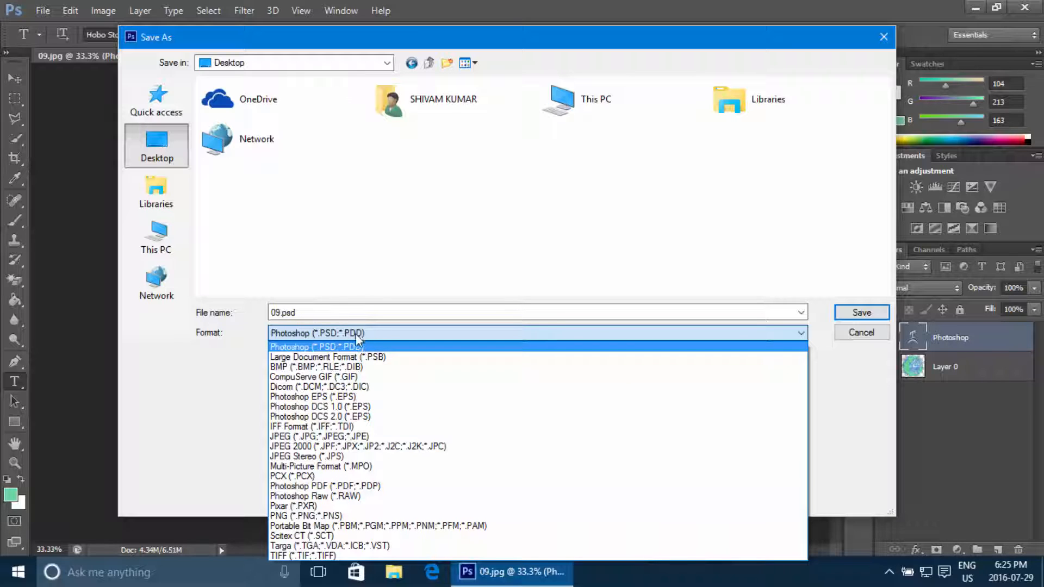
- Choose JPEG as the save format and name the file 'type'
left_click(342, 333)
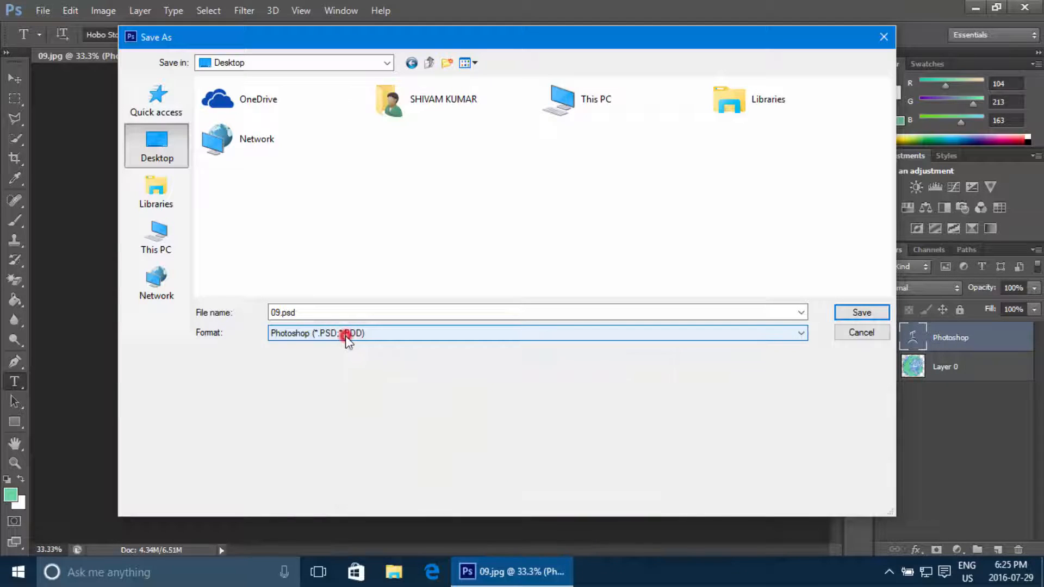
left_click(538, 333)
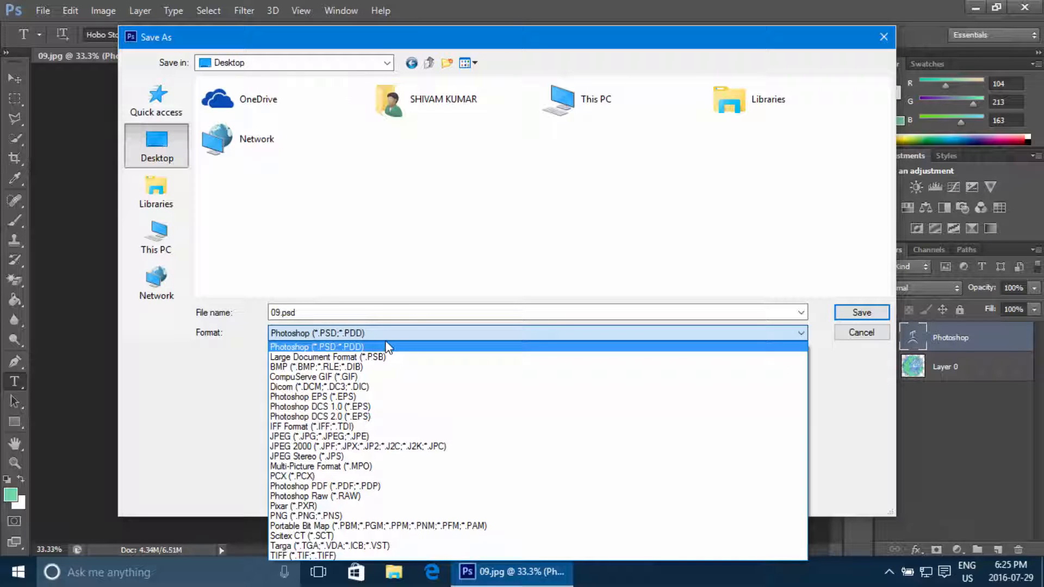
mouse_move(326, 357)
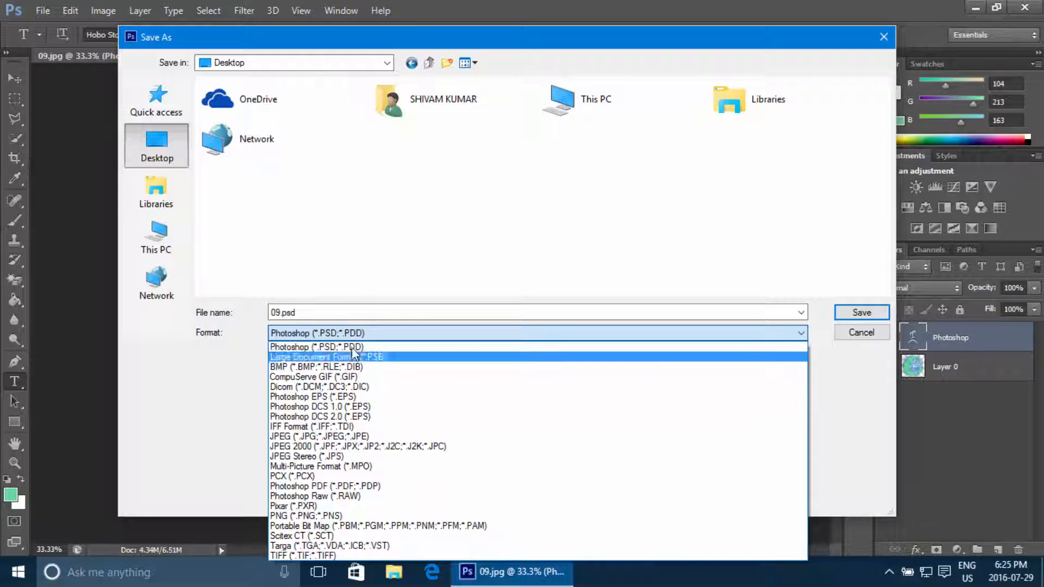
mouse_move(324, 446)
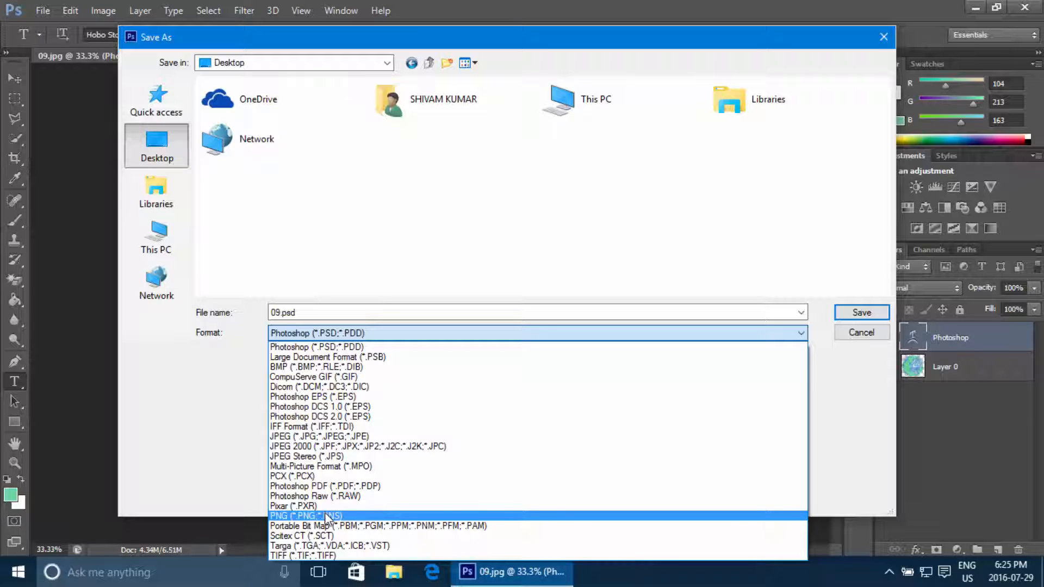
mouse_move(326, 456)
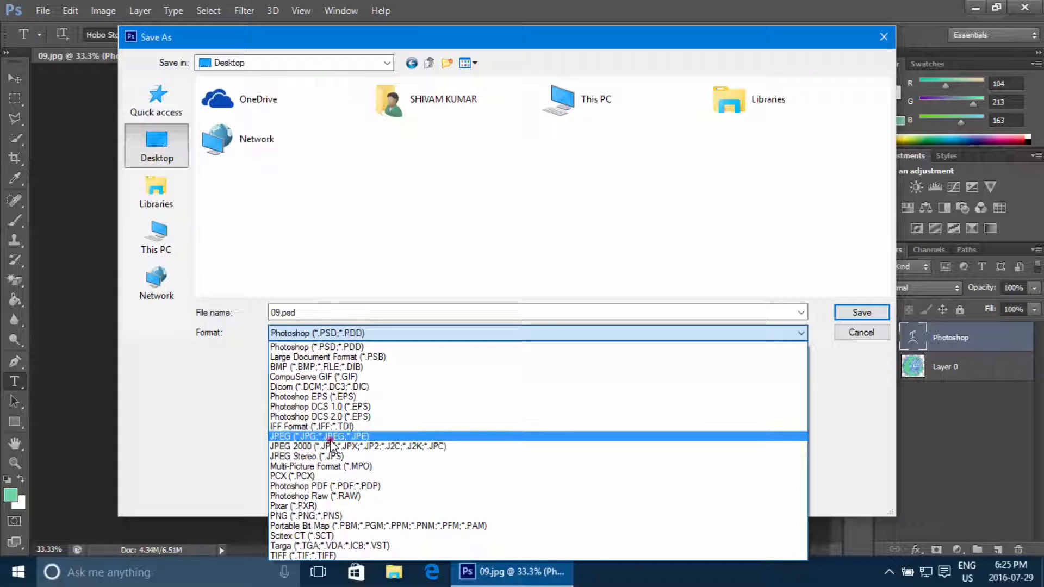
left_click(318, 436)
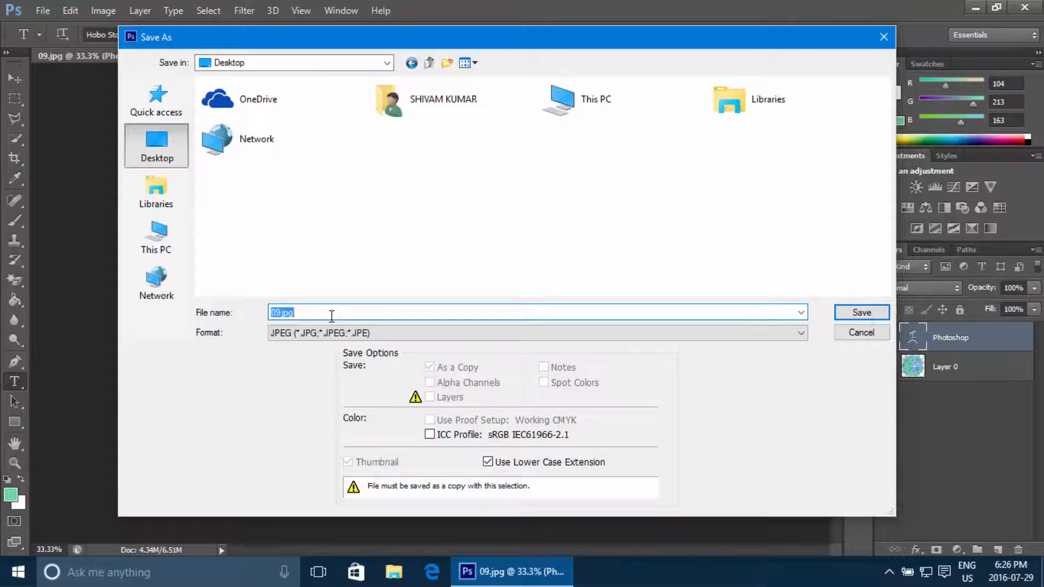
type("type")
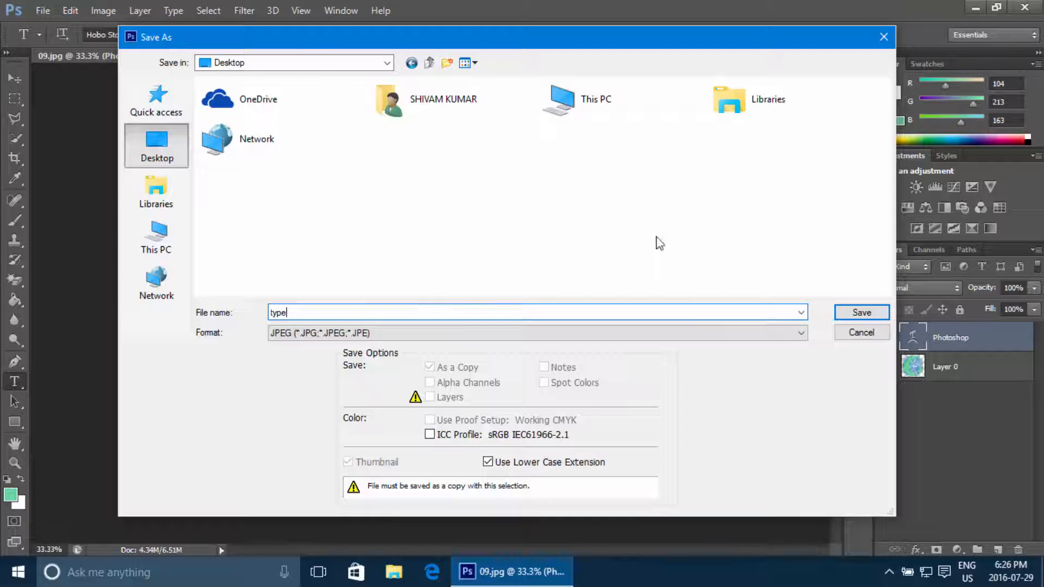
- Save the JPEG with Maximum quality pushed to 12
left_click(861, 313)
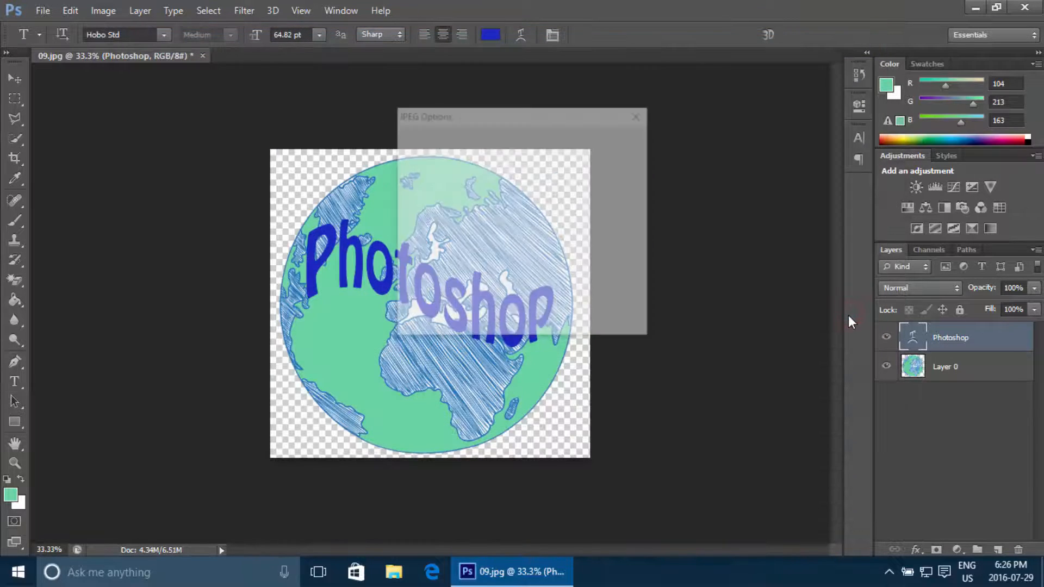
left_click(509, 183)
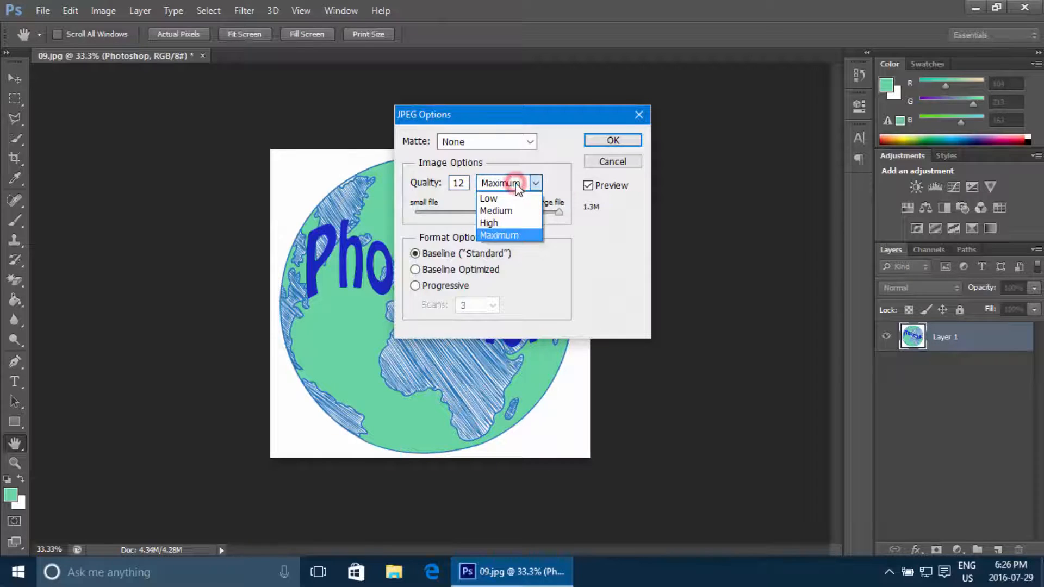
left_click(496, 210)
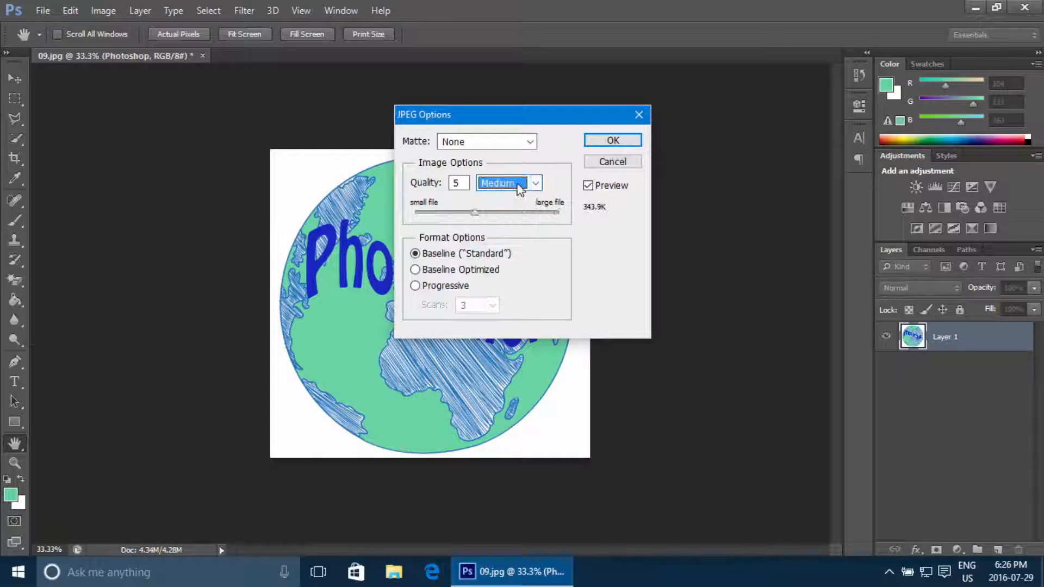
left_click(535, 183)
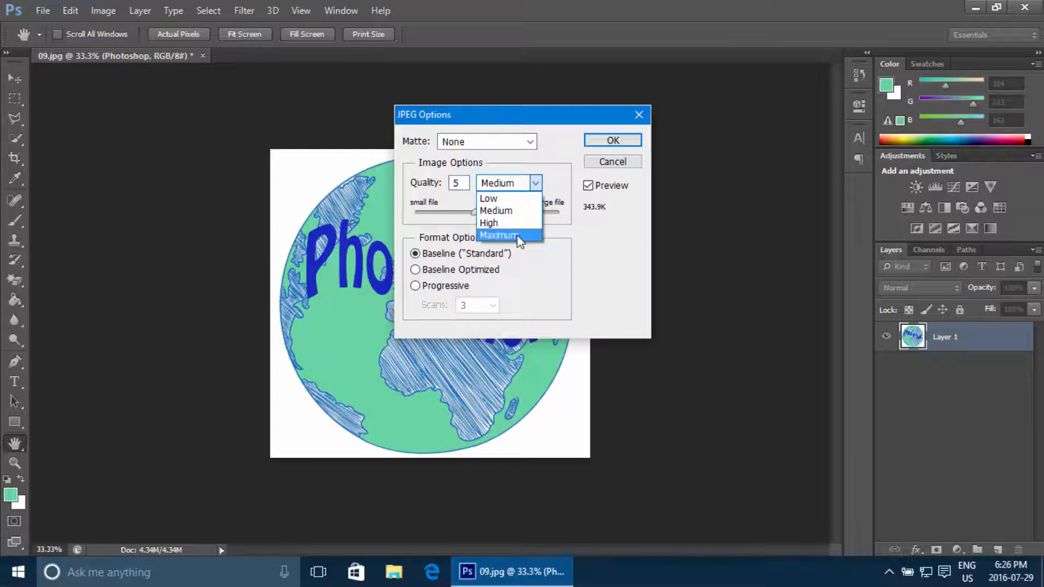
left_click(499, 236)
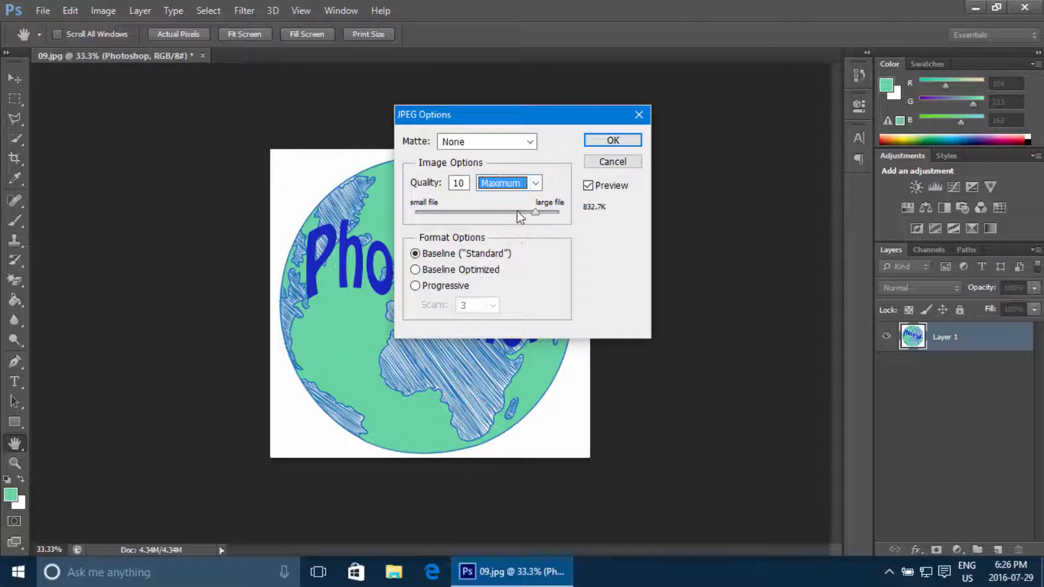
left_click_drag(536, 212, 555, 212)
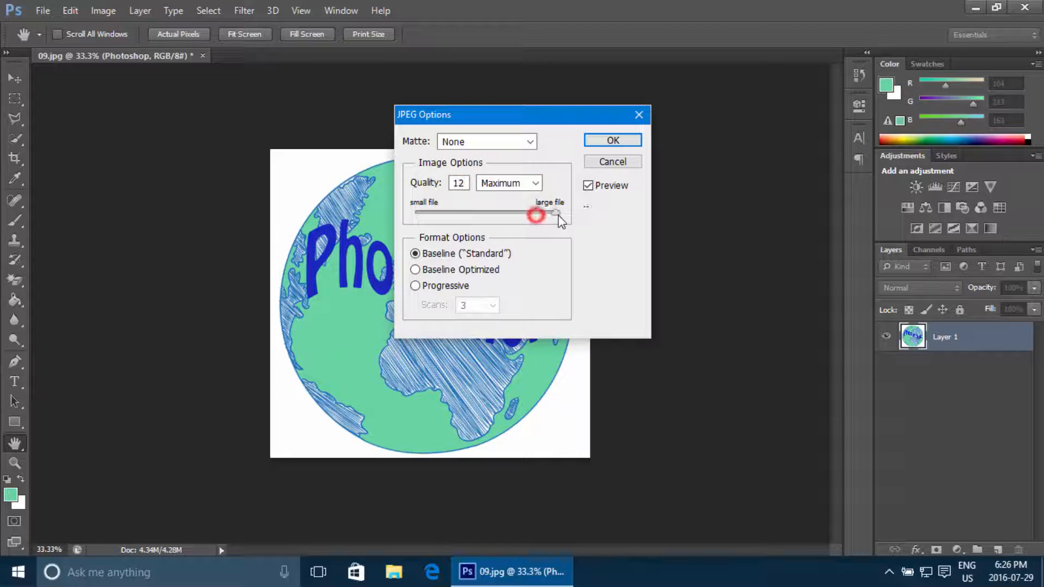
left_click_drag(536, 215, 559, 212)
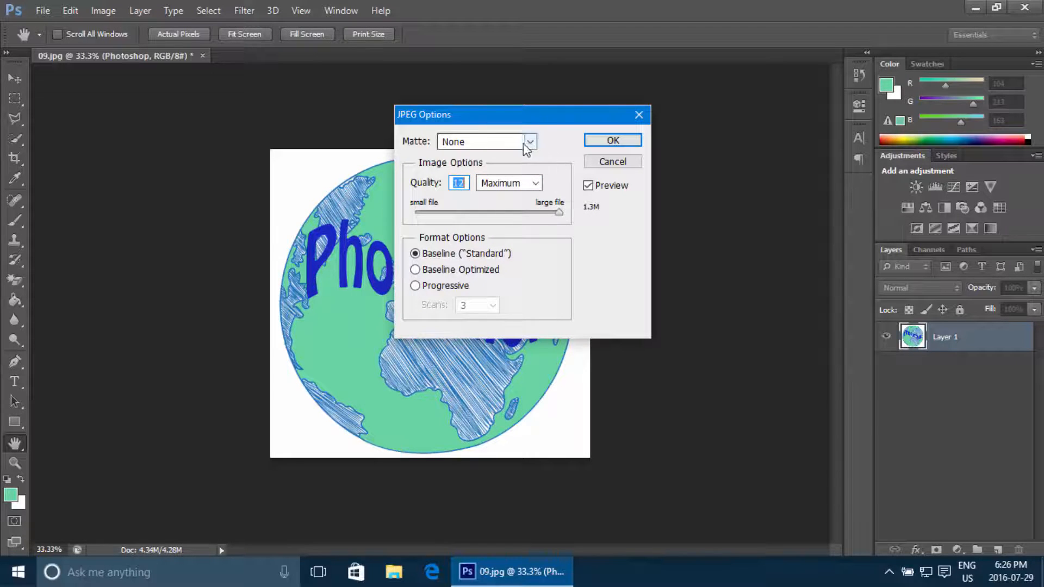
left_click(611, 140)
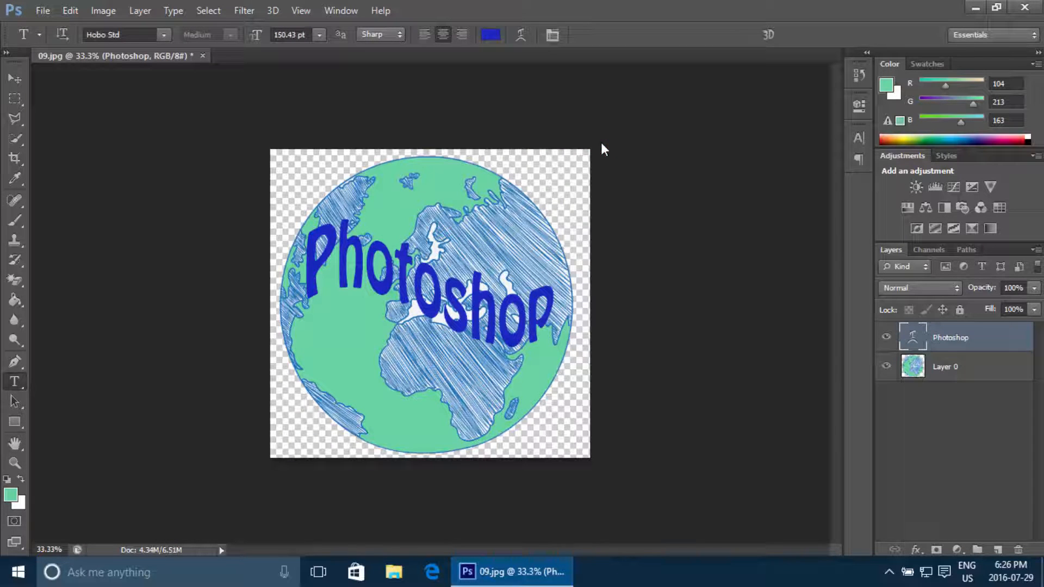
left_click(975, 7)
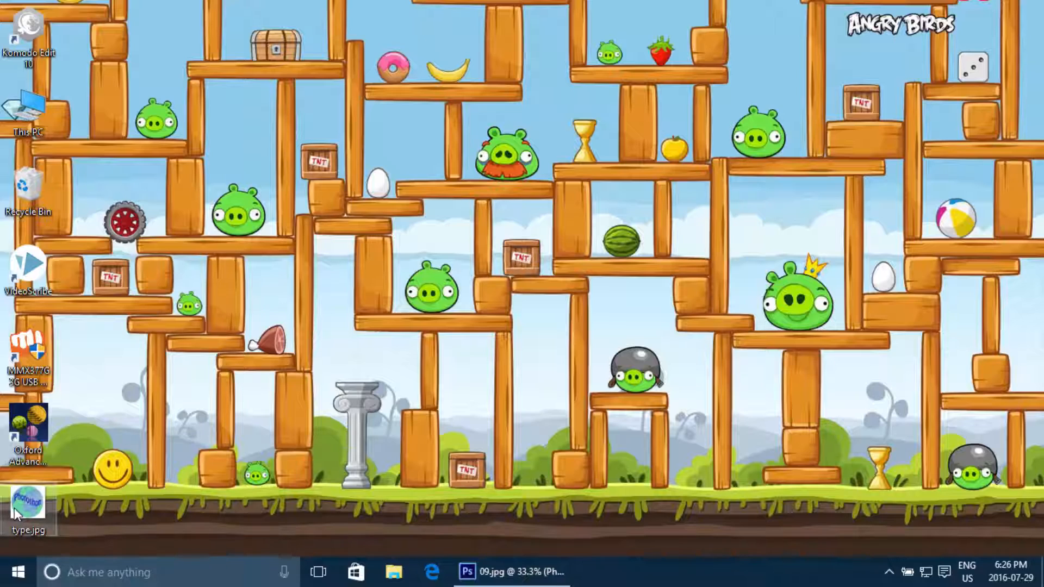
double_click(29, 506)
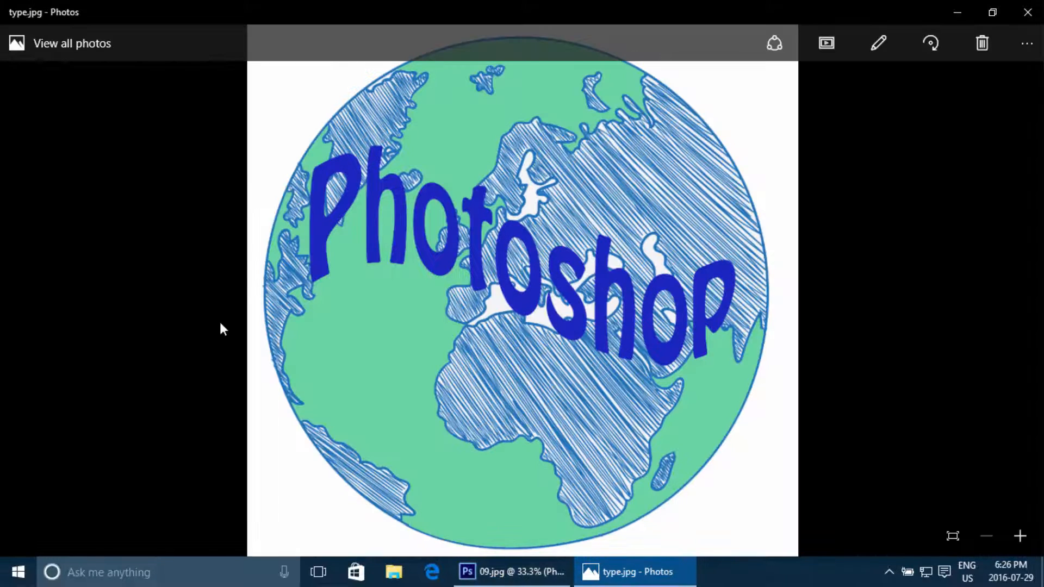
mouse_move(536, 263)
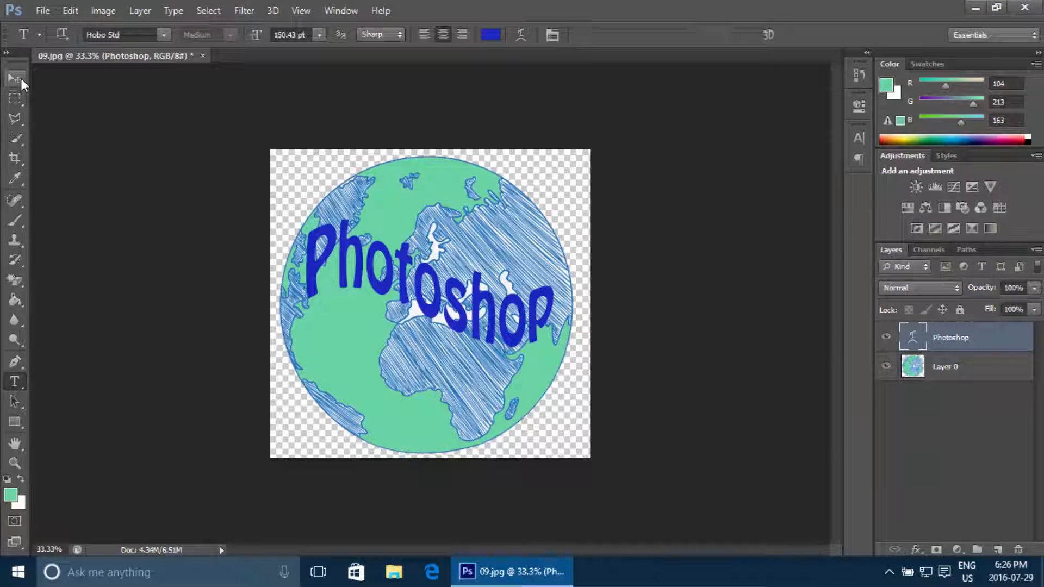
- Switch to the Move tool and zoom in until the hatch-line pixels are visible
left_click(14, 78)
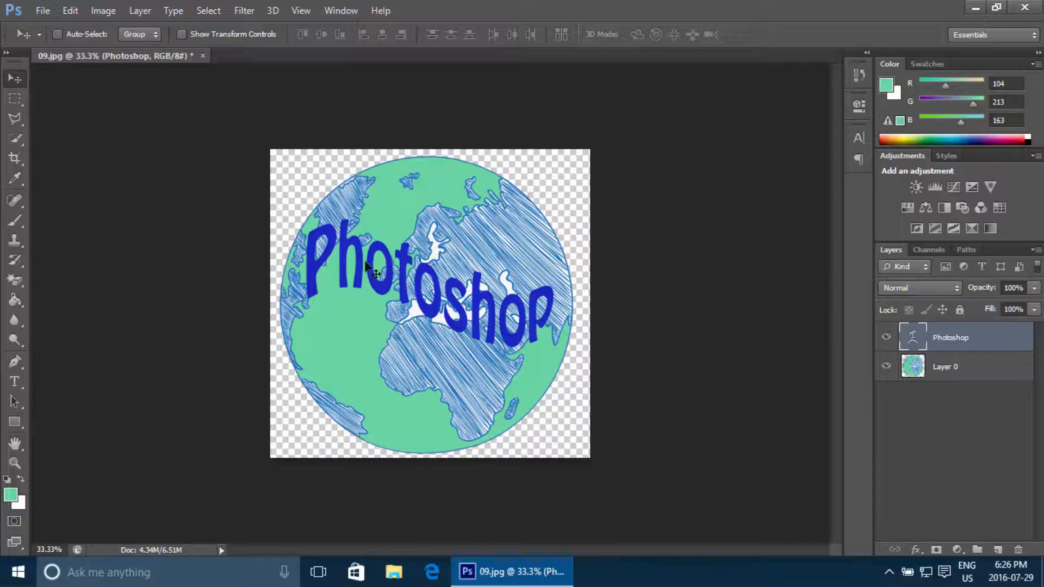
mouse_move(339, 327)
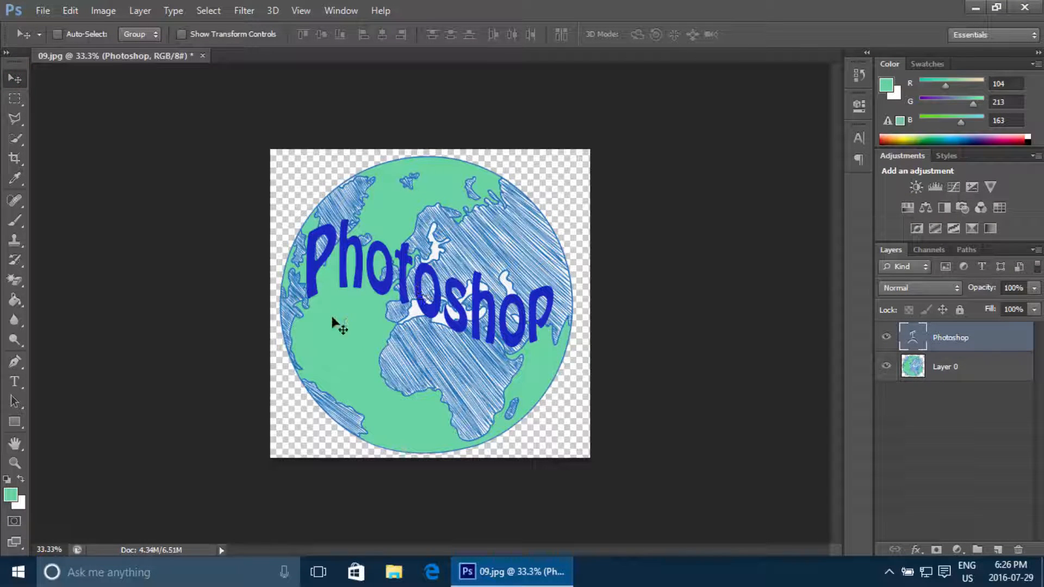
key("ctrl+plus")
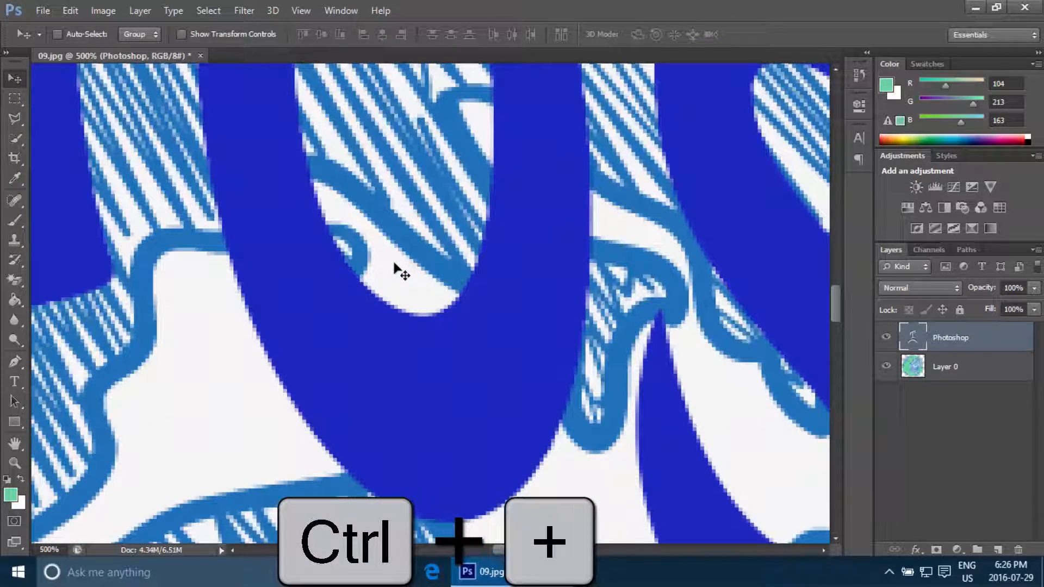
mouse_move(476, 219)
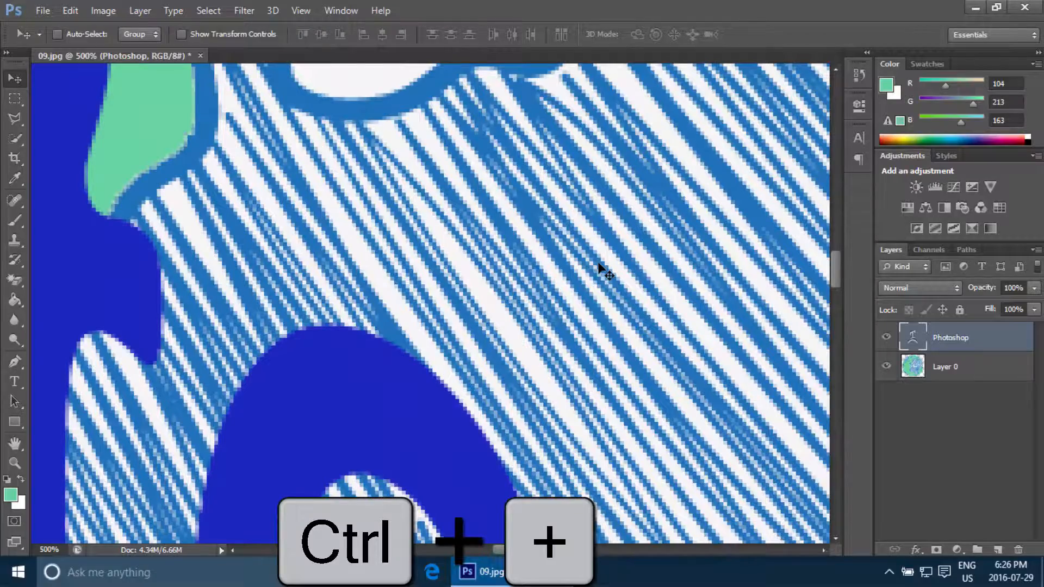
key("ctrl+plus")
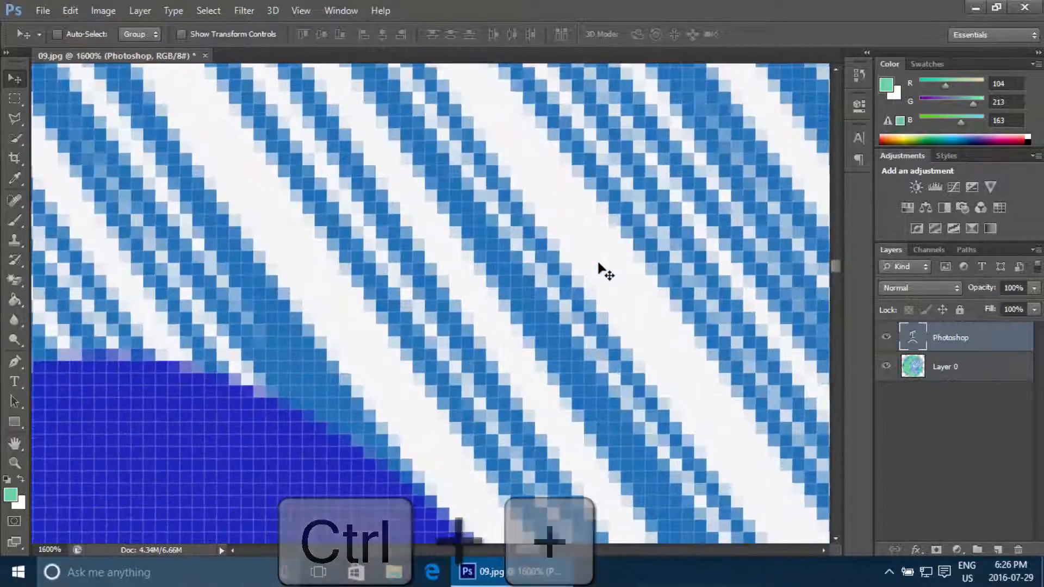
key("ctrl+plus")
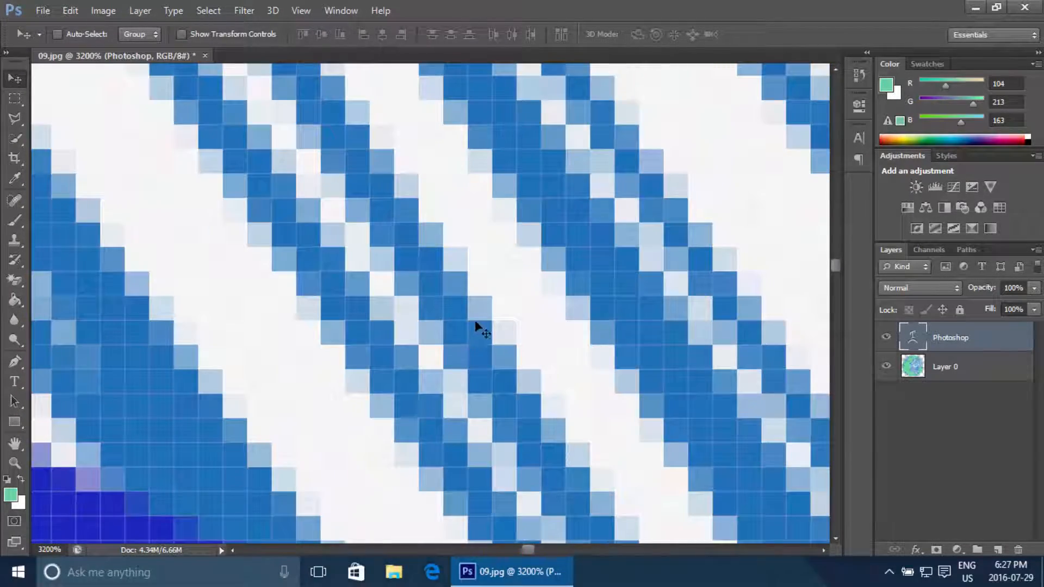